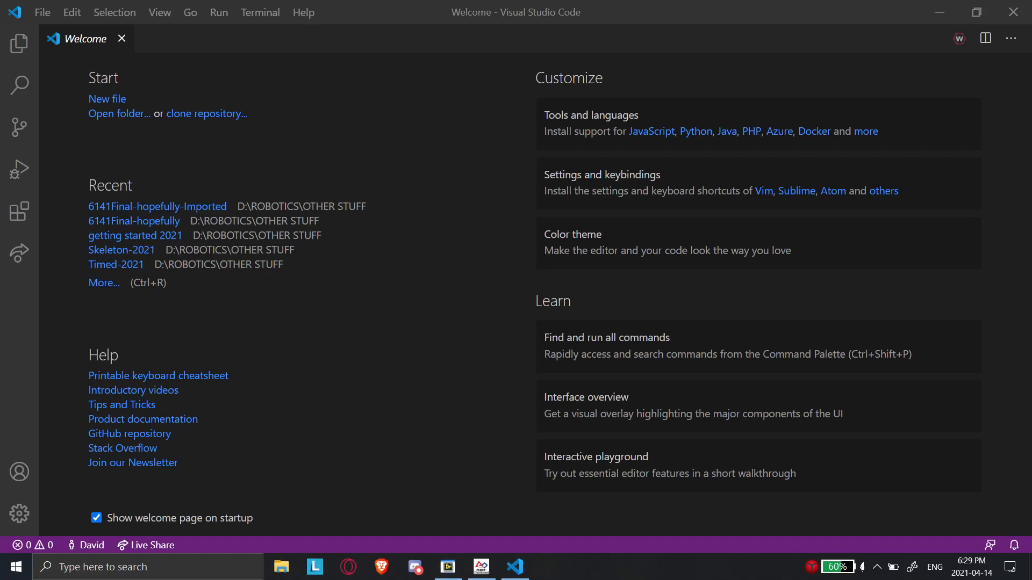
{"action": "mouse_move", "coordinate": [422, 260]}
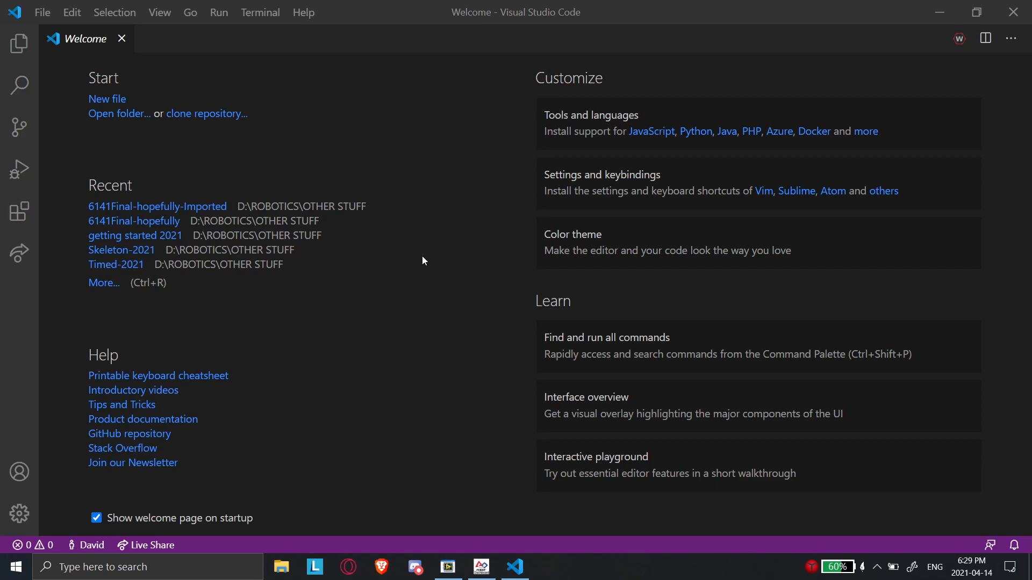
{"action": "mouse_move", "coordinate": [527, 146]}
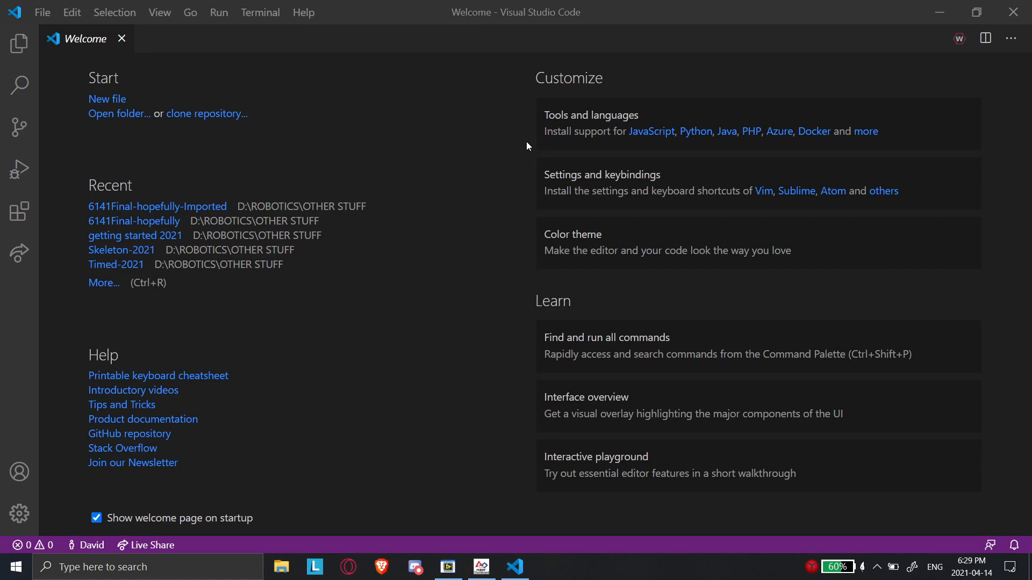
{"action": "mouse_move", "coordinate": [445, 99]}
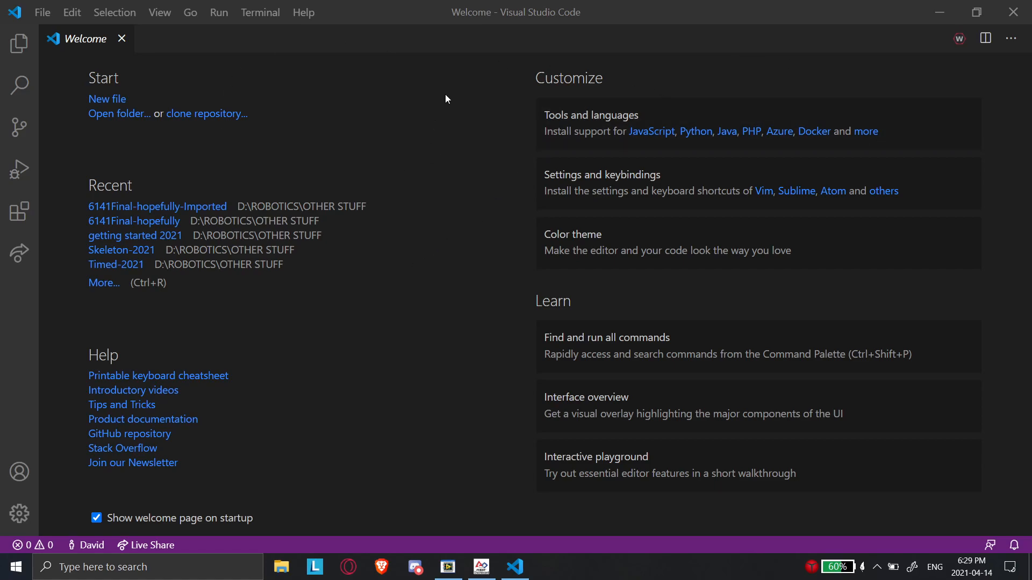
{"action": "mouse_move", "coordinate": [959, 38]}
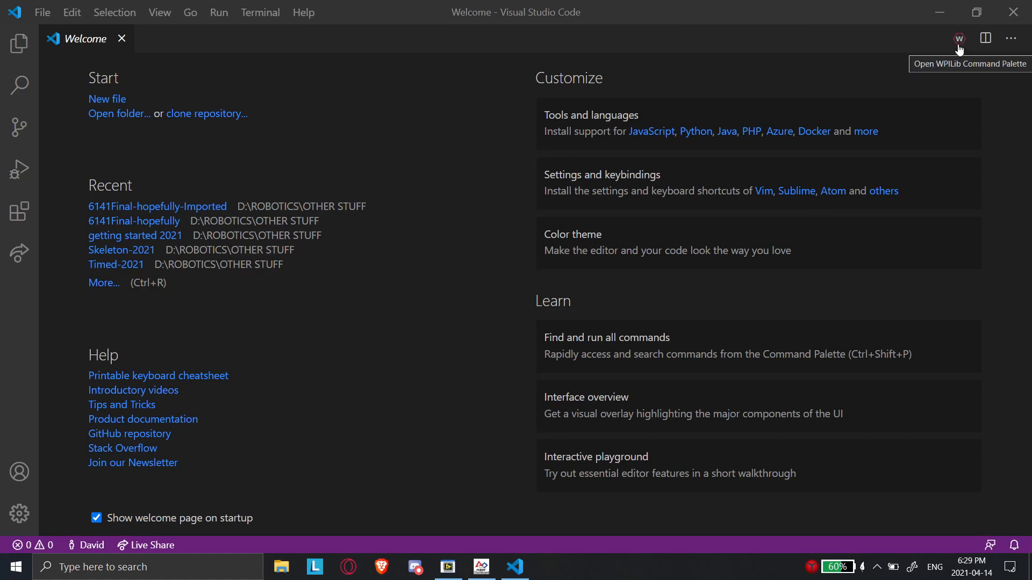
Open the WPILib command palette from the 'W' icon and scroll through its commands.
{"action": "left_click", "coordinate": [959, 38]}
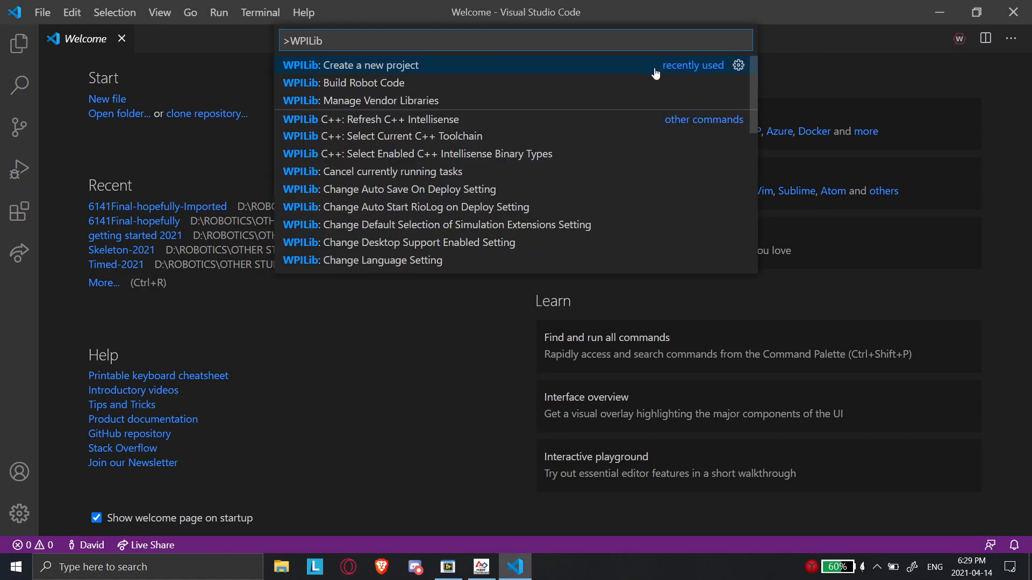
{"action": "mouse_move", "coordinate": [741, 119]}
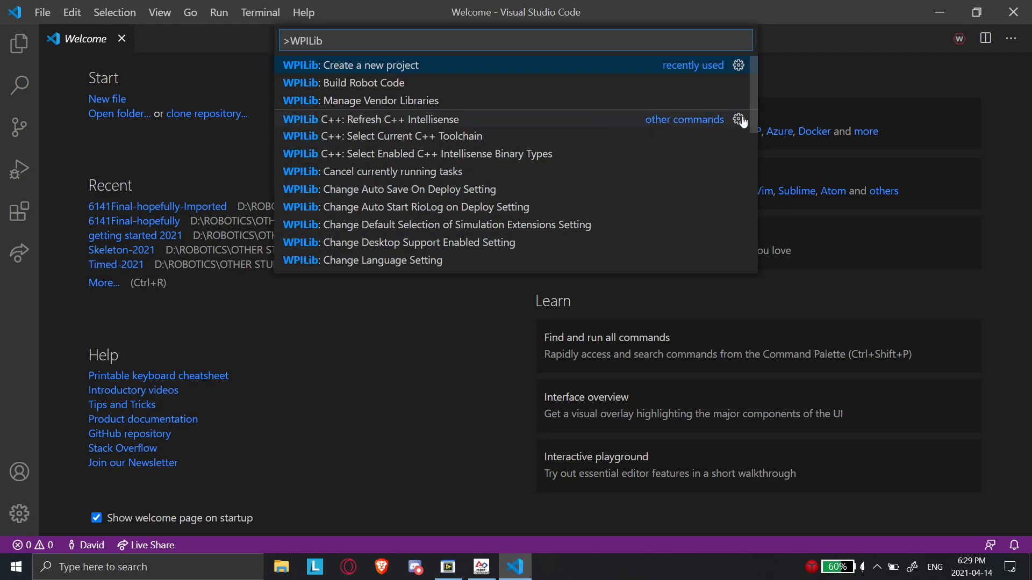
{"action": "scroll", "scroll_direction": "down", "scroll_amount": 3}
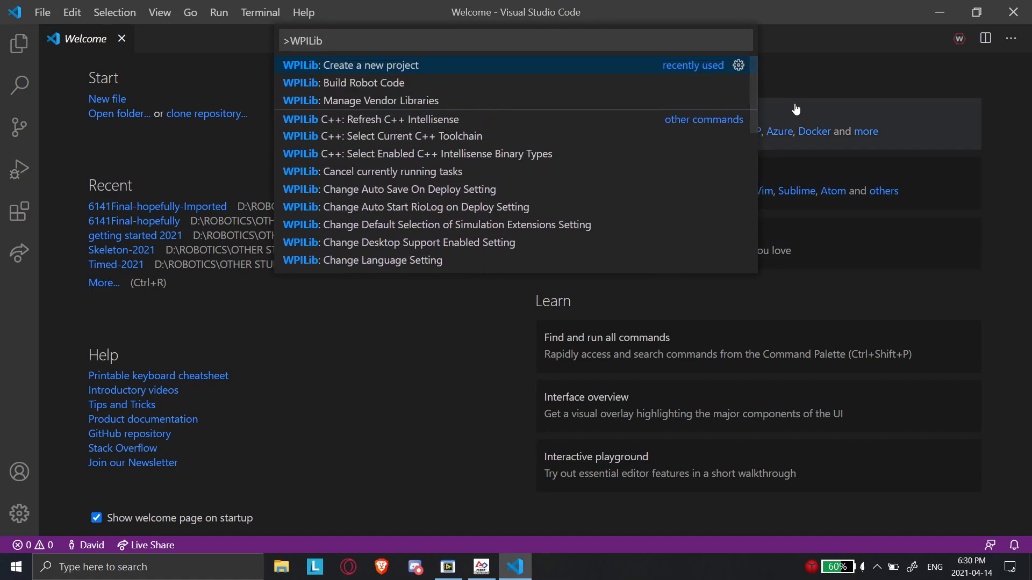
{"action": "mouse_move", "coordinate": [394, 66]}
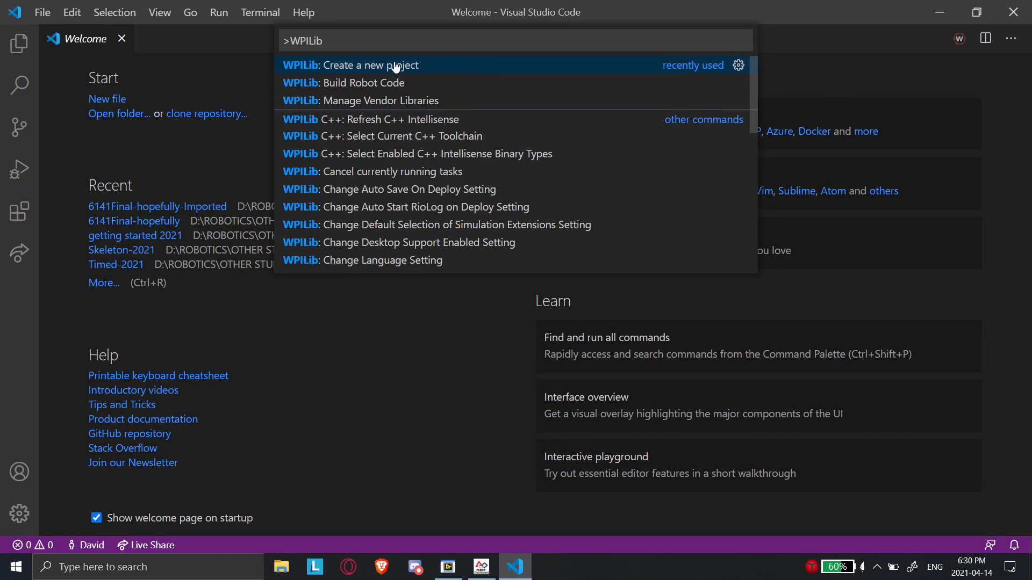
{"action": "scroll", "scroll_direction": "down", "scroll_amount": 3}
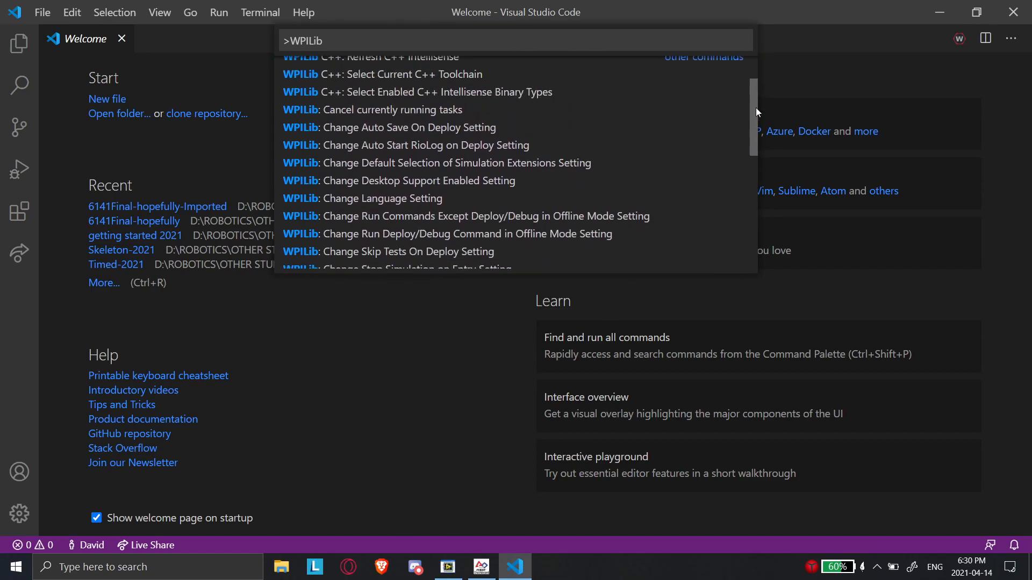
{"action": "scroll", "scroll_direction": "up", "scroll_amount": 3}
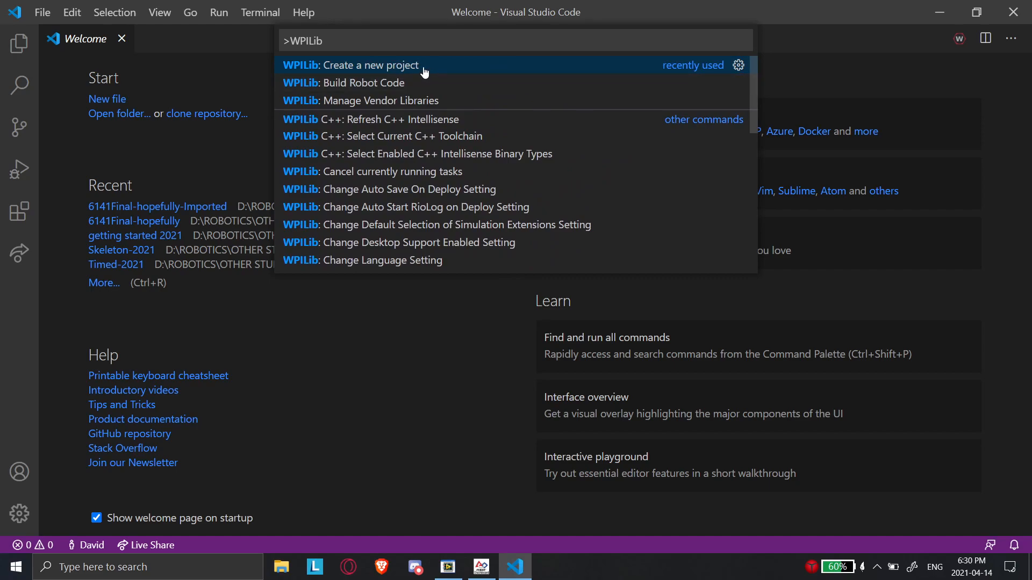
{"action": "mouse_move", "coordinate": [381, 75]}
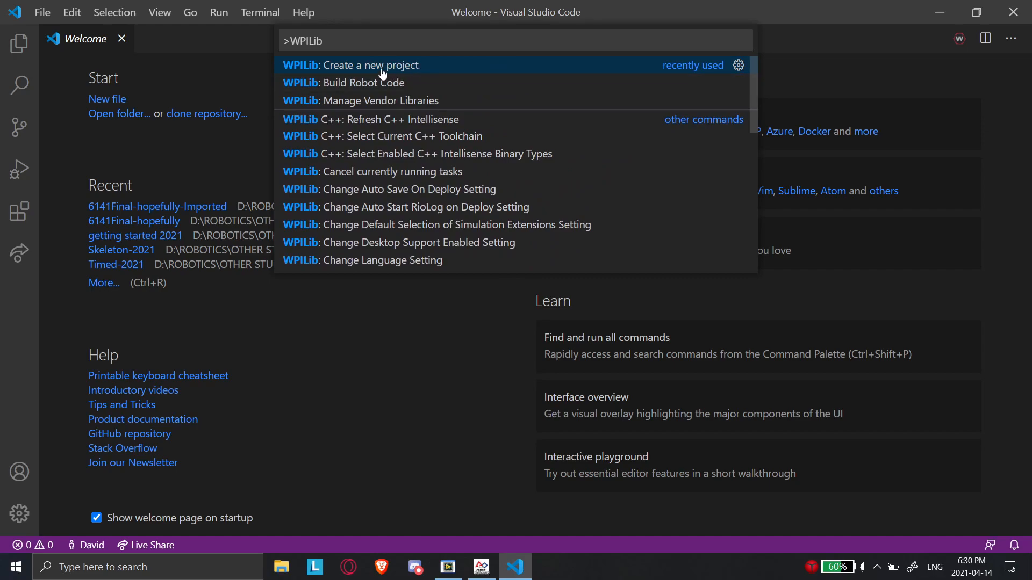
Start 'WPILib: Create a new project' with Example type and java language, browsing the project bases.
{"action": "left_click", "coordinate": [351, 64]}
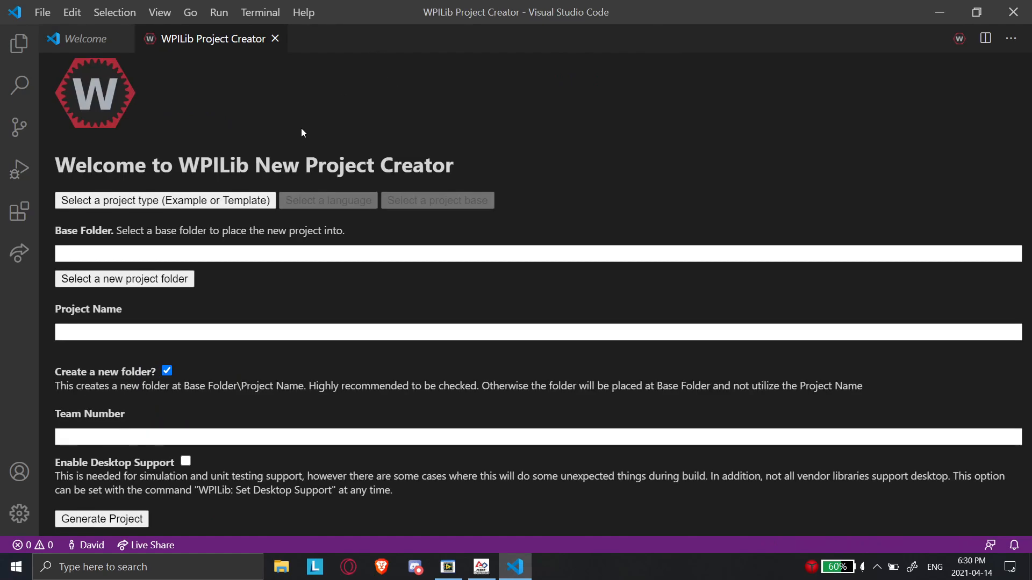
{"action": "left_click", "coordinate": [166, 201]}
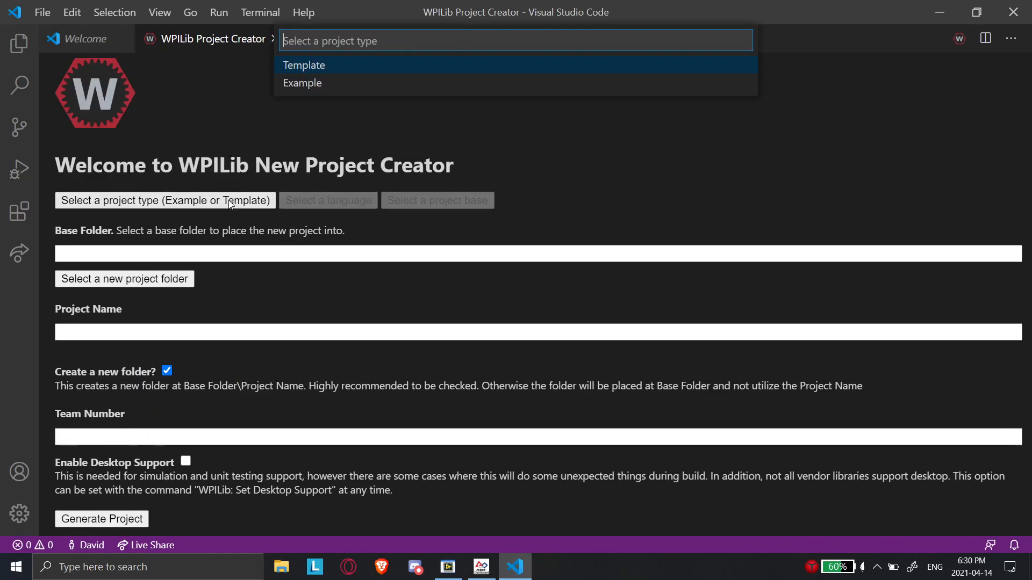
{"action": "mouse_move", "coordinate": [322, 71]}
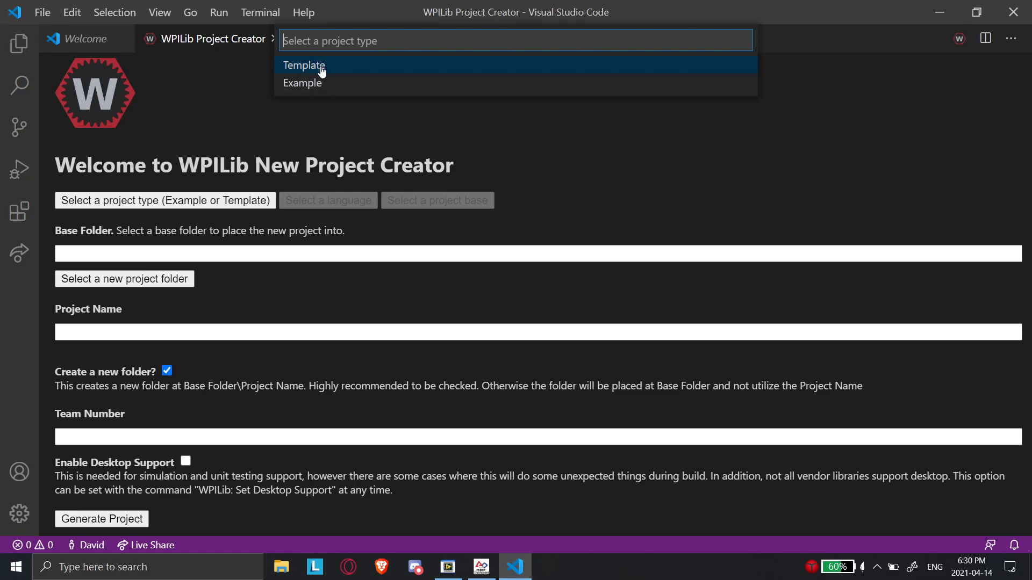
{"action": "mouse_move", "coordinate": [323, 72]}
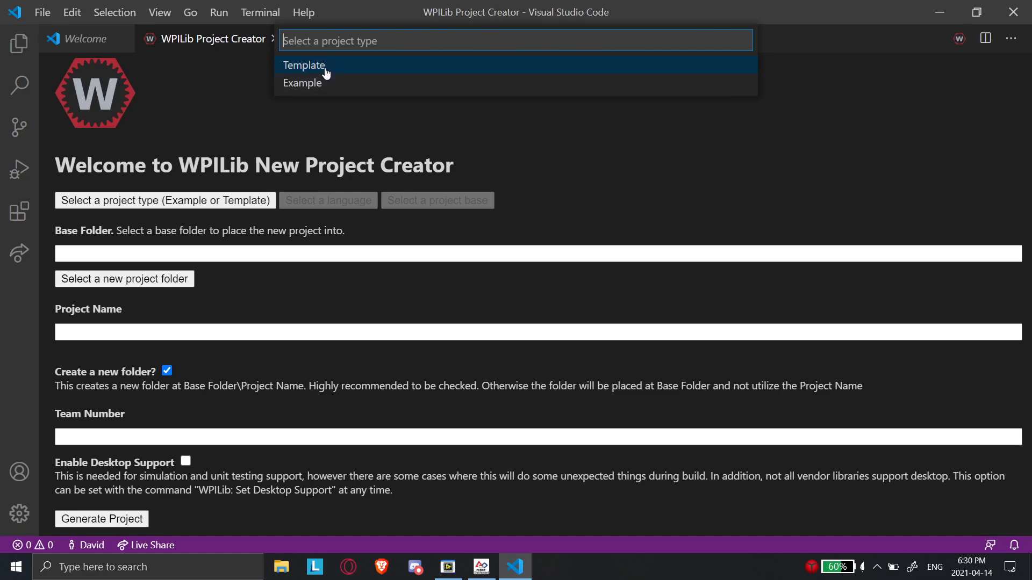
{"action": "mouse_move", "coordinate": [342, 71]}
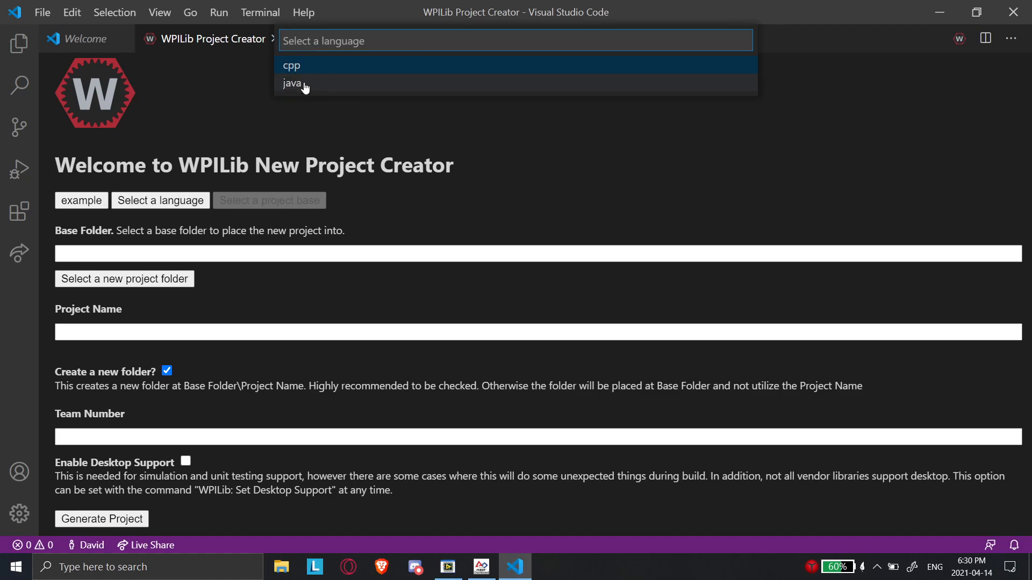
{"action": "left_click", "coordinate": [293, 84]}
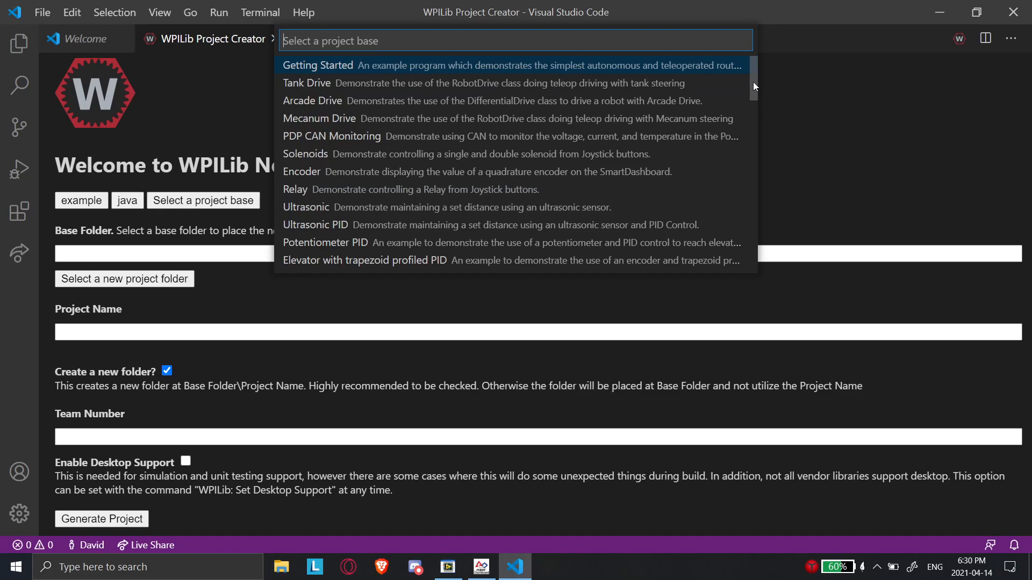
{"action": "scroll", "scroll_direction": "down", "scroll_amount": 3}
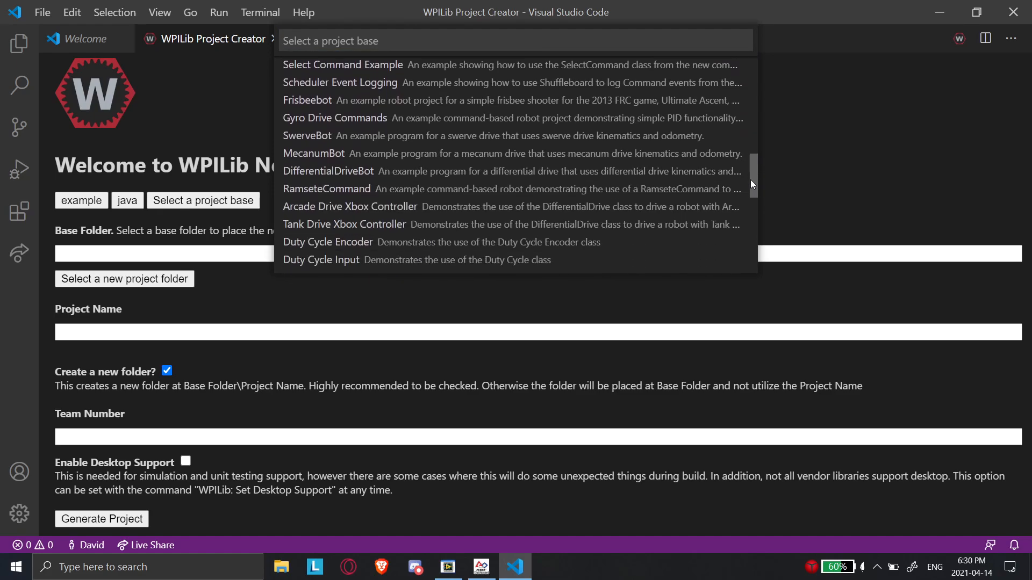
{"action": "scroll", "scroll_direction": "up", "scroll_amount": 3}
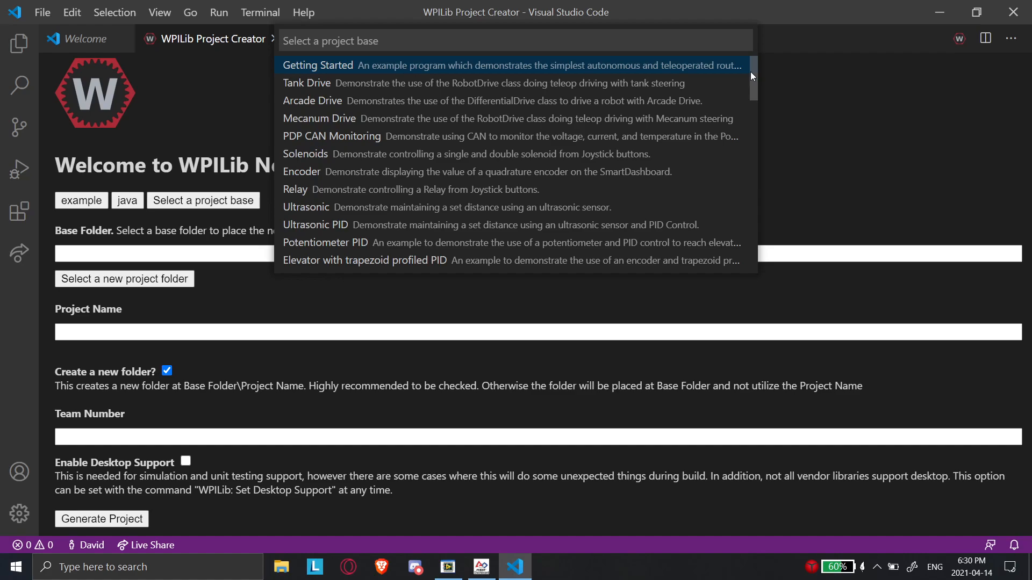
{"action": "mouse_move", "coordinate": [468, 68]}
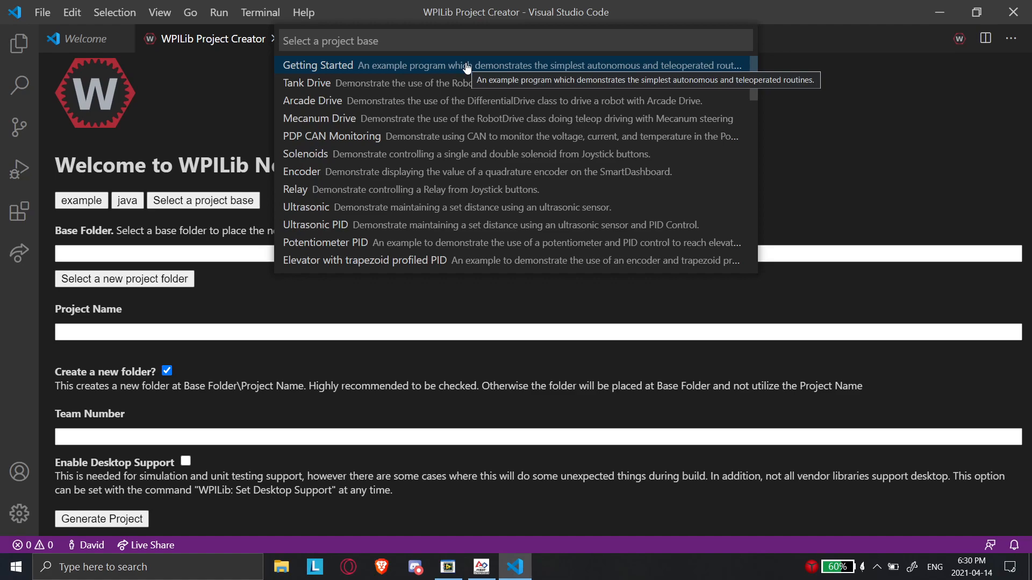
{"action": "mouse_move", "coordinate": [582, 132]}
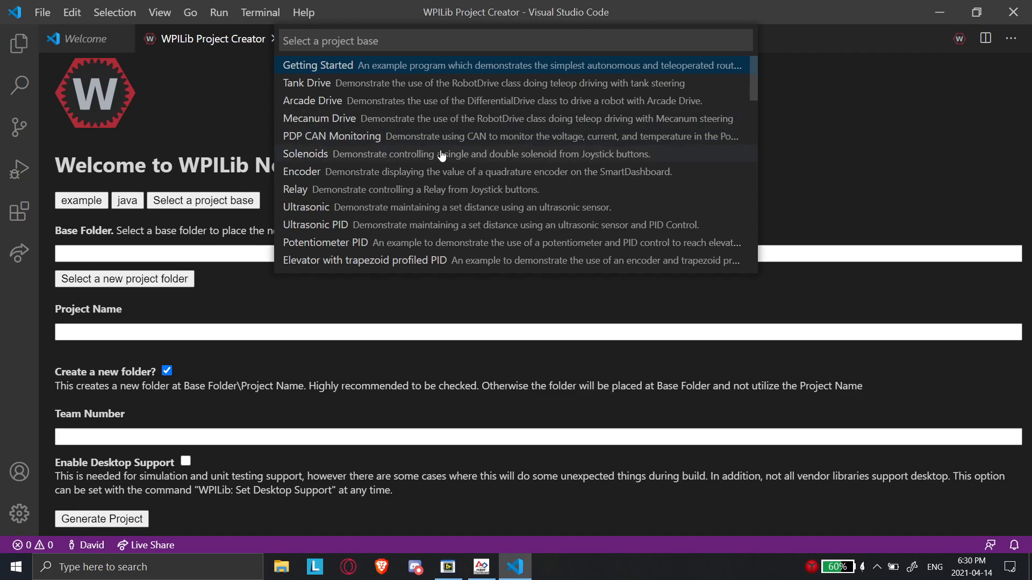
{"action": "mouse_move", "coordinate": [427, 156]}
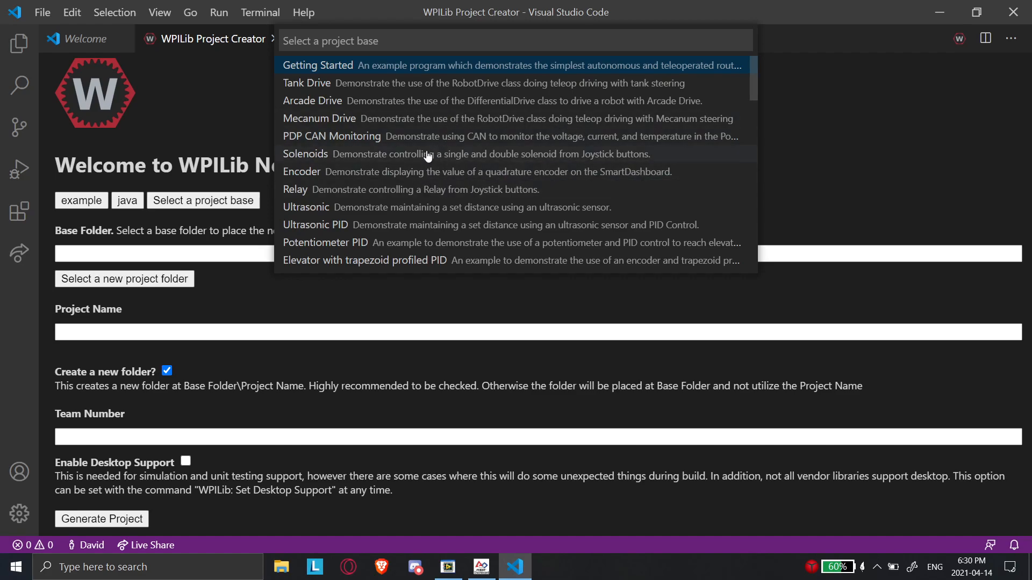
{"action": "mouse_move", "coordinate": [249, 98]}
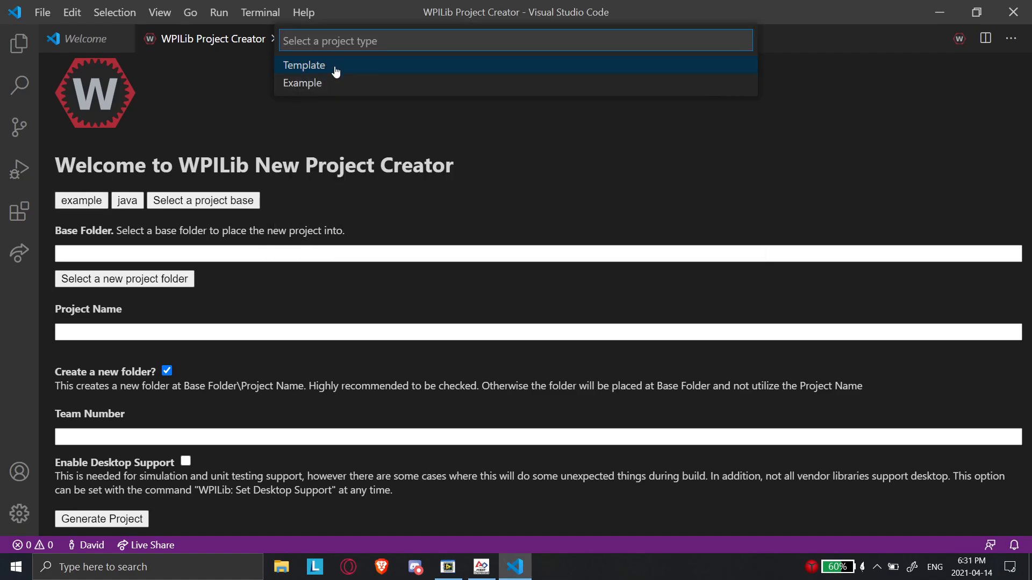
Choose Template type, Timed Skeleton (Advanced) base, and Desktop as the base folder.
{"action": "left_click", "coordinate": [303, 66]}
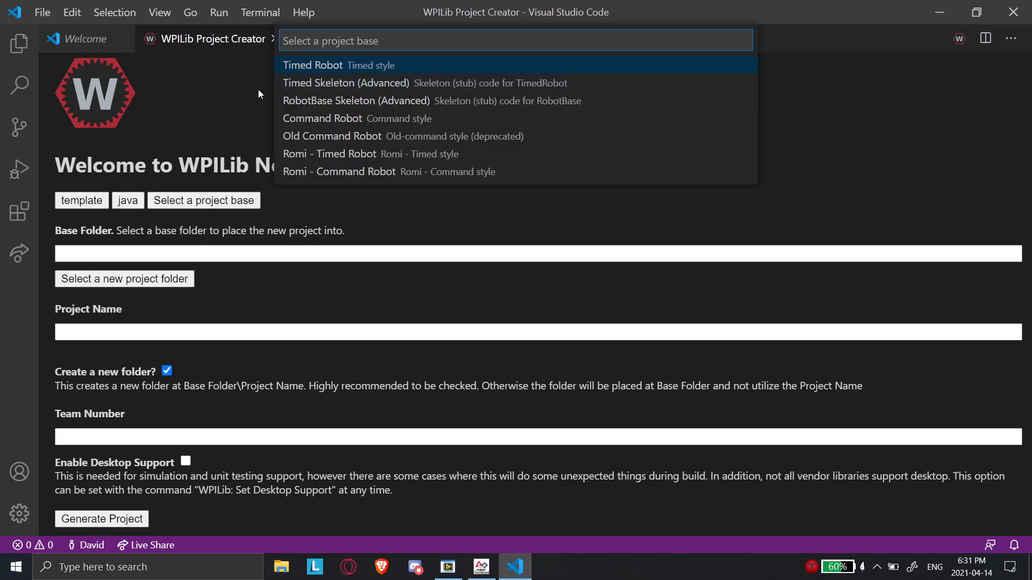
{"action": "mouse_move", "coordinate": [337, 113]}
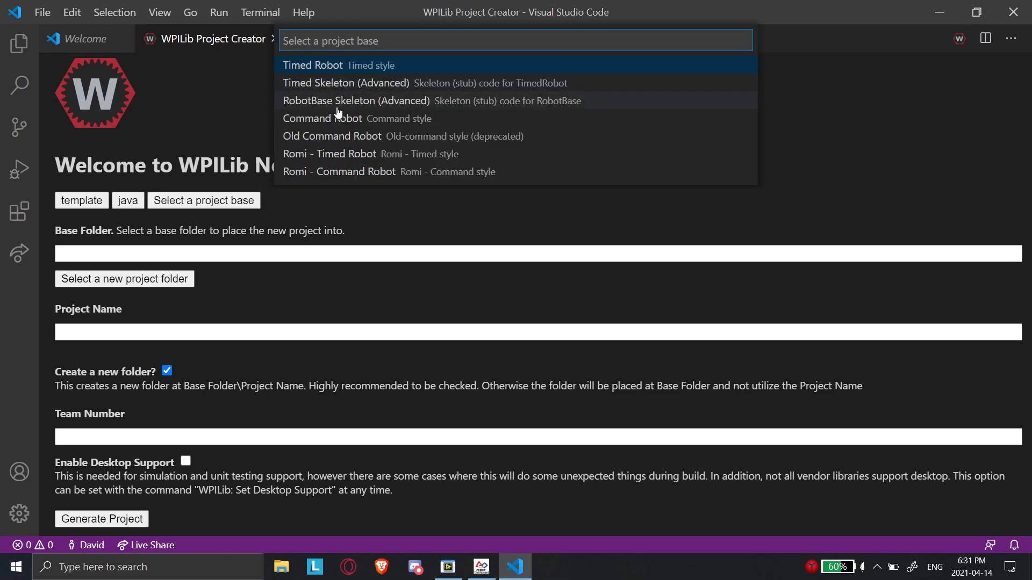
{"action": "mouse_move", "coordinate": [354, 122]}
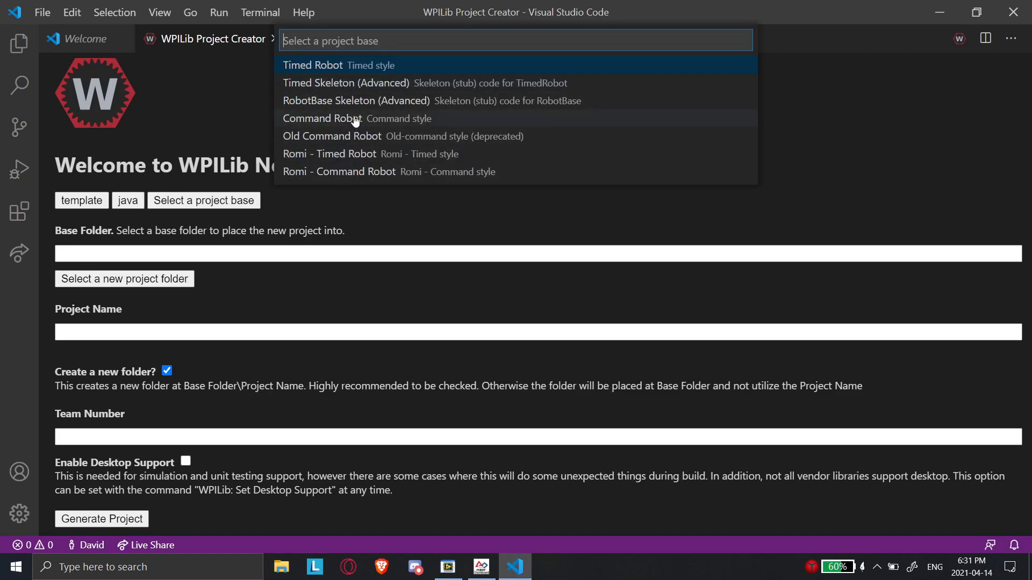
{"action": "mouse_move", "coordinate": [360, 86]}
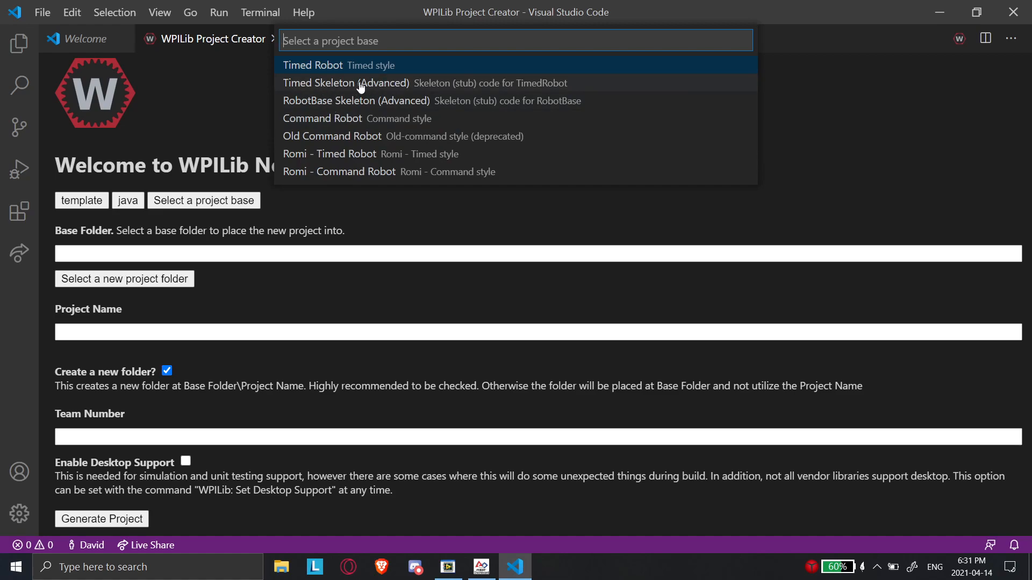
{"action": "left_click", "coordinate": [345, 82]}
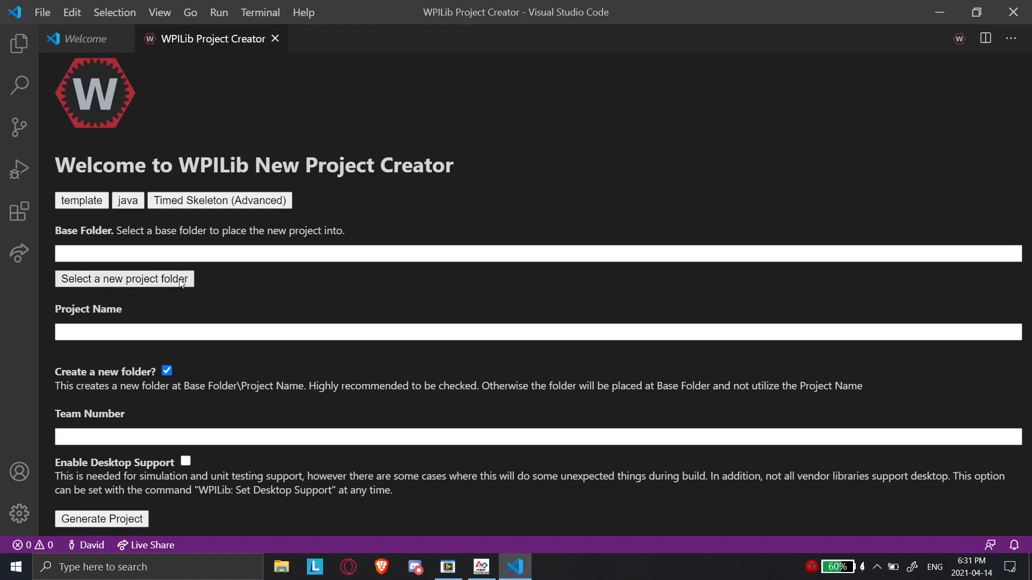
{"action": "left_click", "coordinate": [124, 278]}
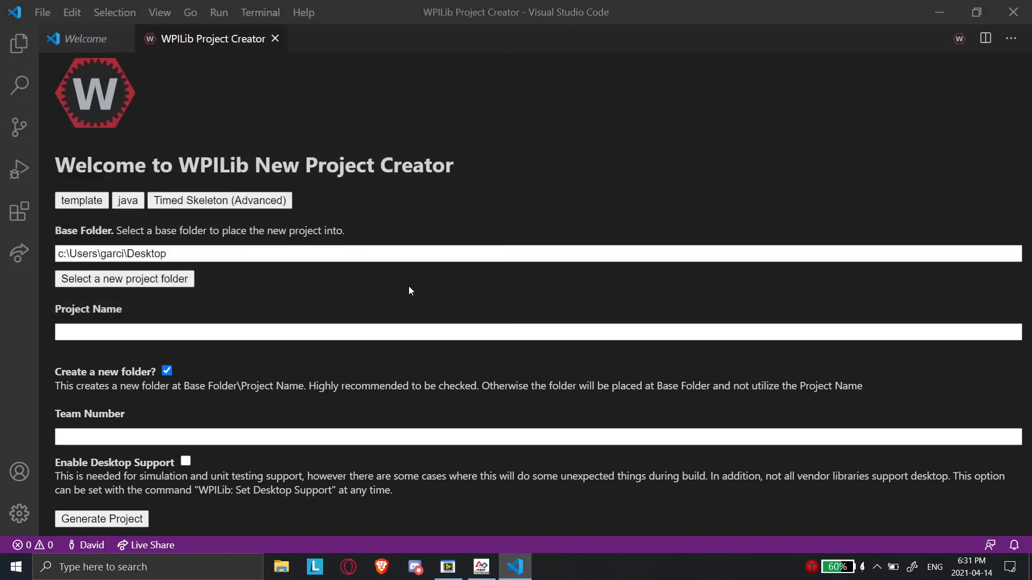
Enter project name 'FirstProject' and team number 6141 in the project creator.
{"action": "left_click", "coordinate": [527, 333]}
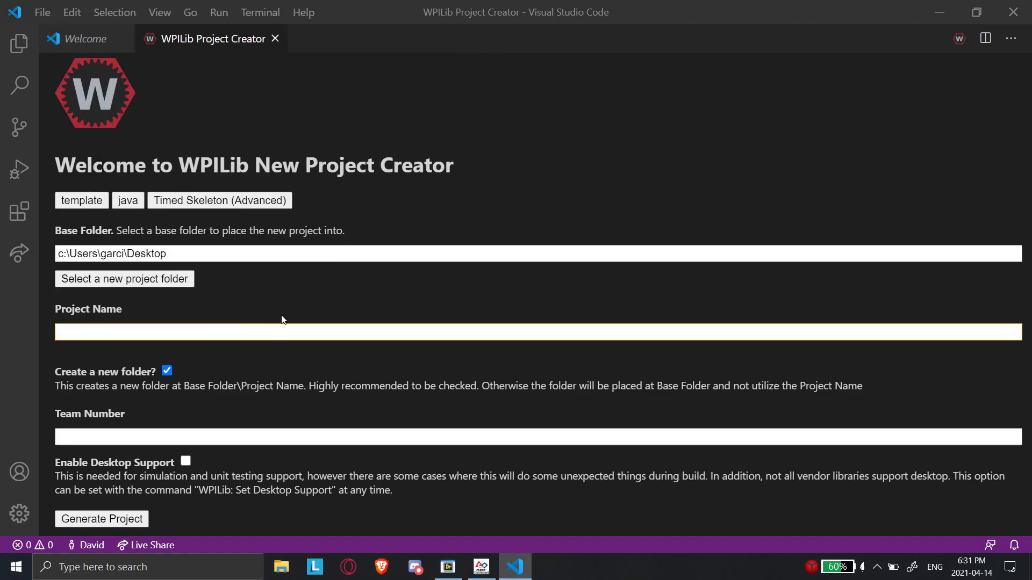
{"action": "type", "text": "First"}
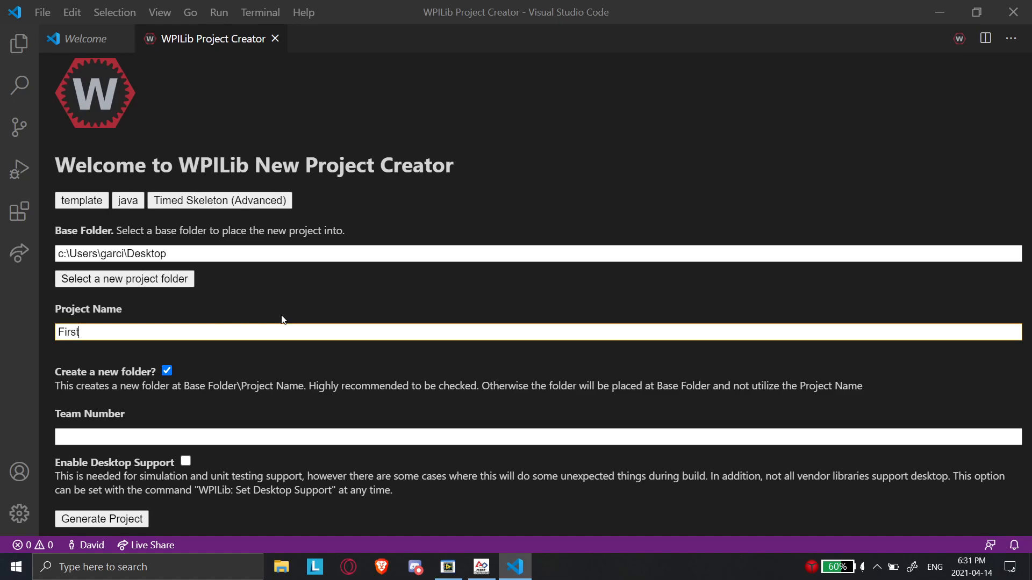
{"action": "type", "text": "Project"}
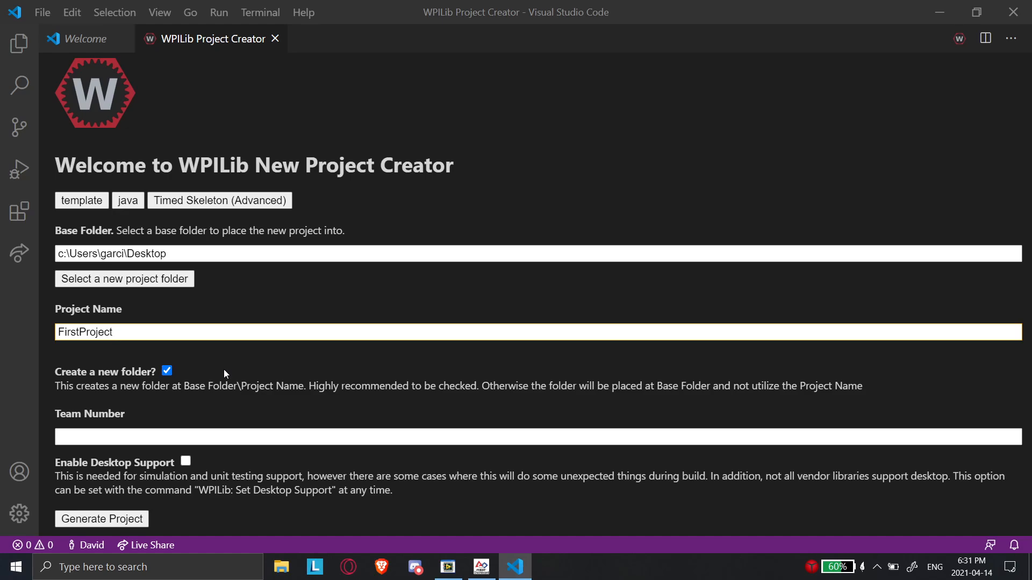
{"action": "mouse_move", "coordinate": [175, 453]}
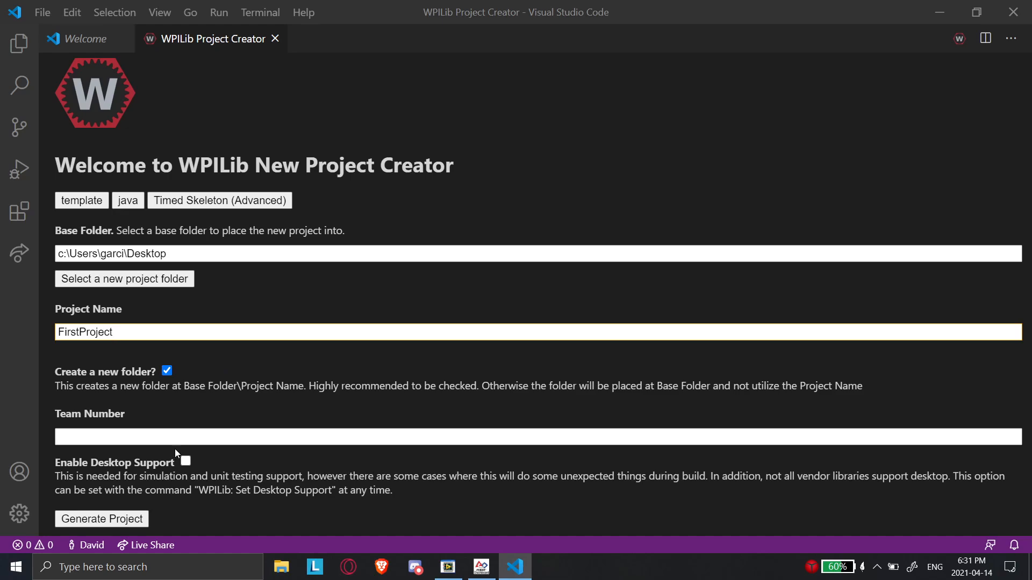
{"action": "left_click", "coordinate": [516, 437]}
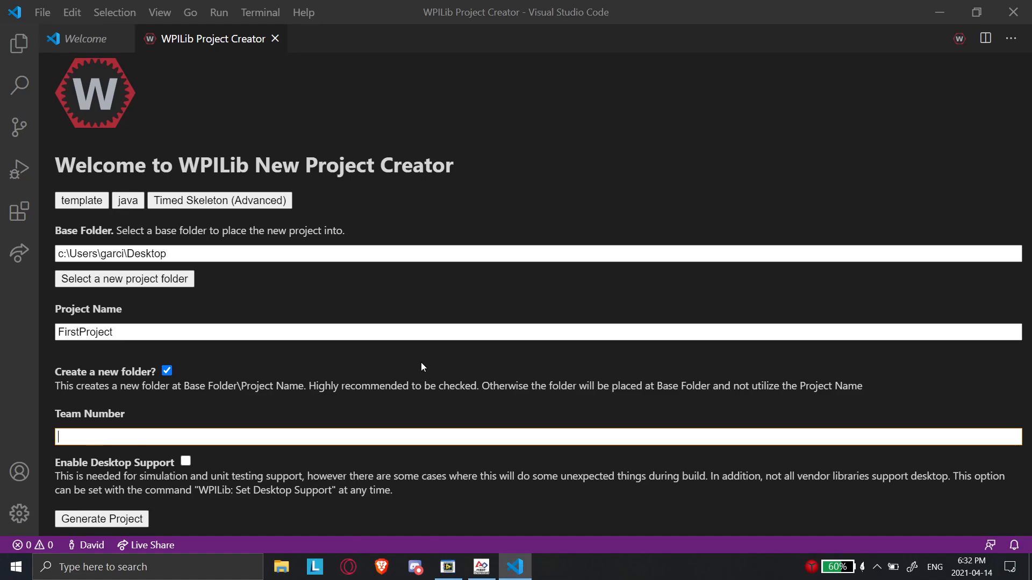
{"action": "type", "text": "6141"}
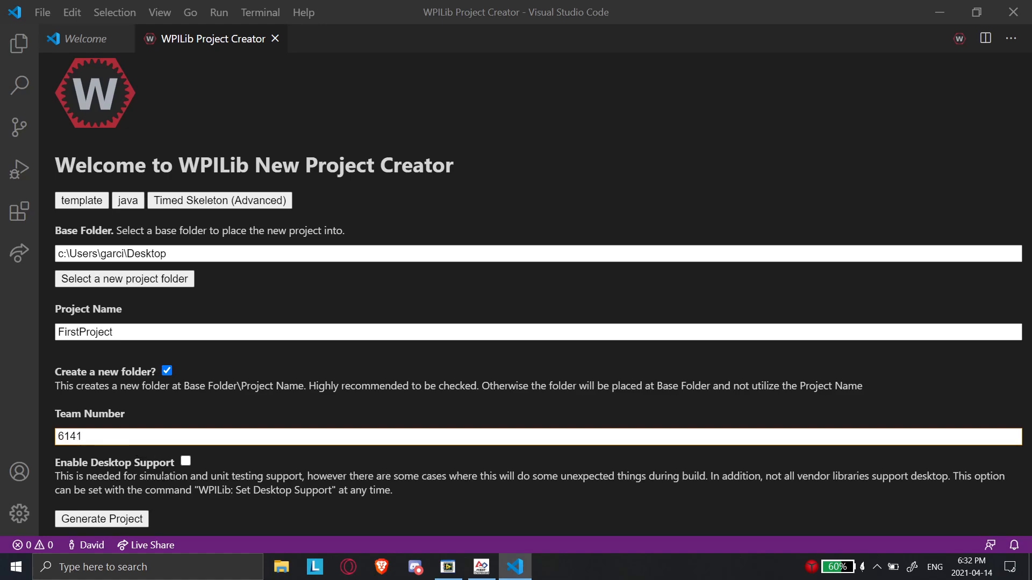
Generate the FirstProject project and open it in the current window.
{"action": "left_click", "coordinate": [101, 519]}
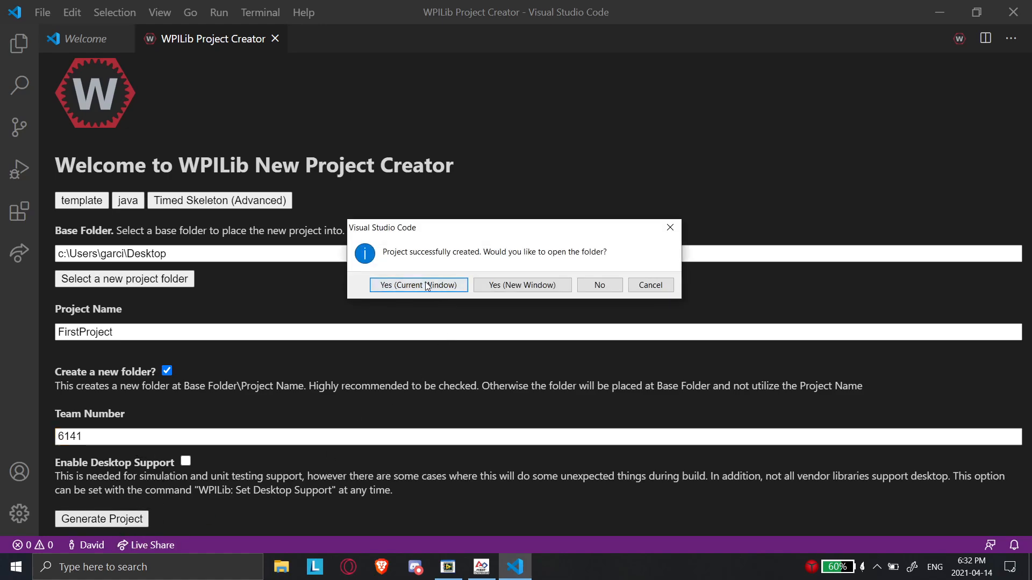
{"action": "left_click", "coordinate": [417, 285]}
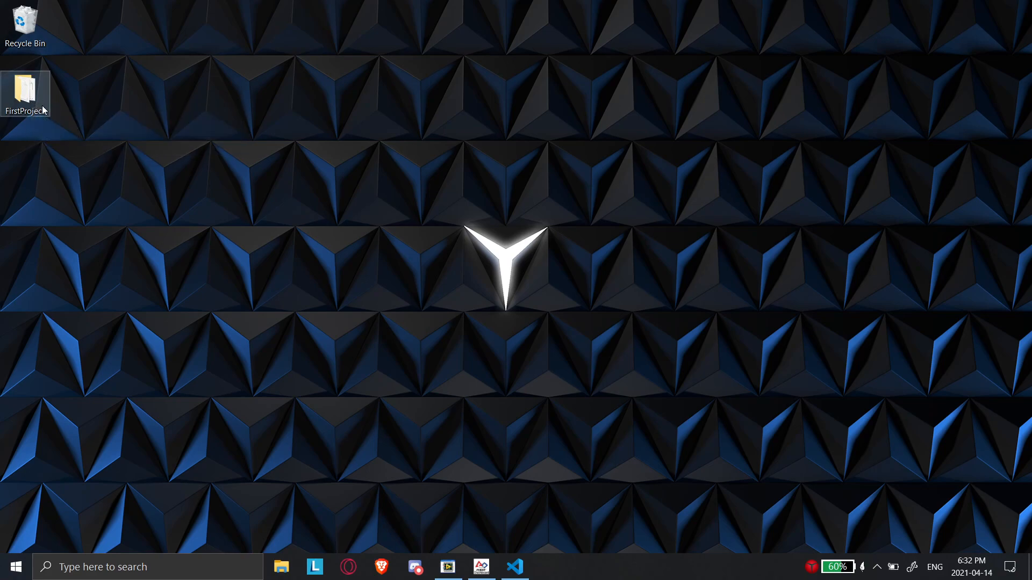
Bring the Visual Studio Code window back from the taskbar.
{"action": "left_click", "coordinate": [514, 566]}
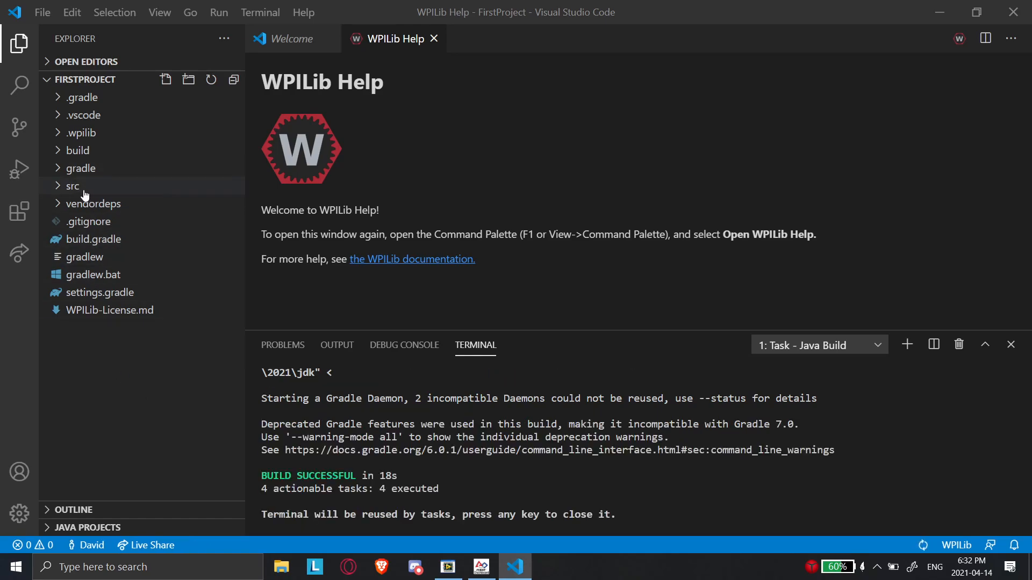
Expand src/main/java/frc/robot, view Main.java and Robot.java, then summon the WPILib command list.
{"action": "left_click", "coordinate": [72, 186]}
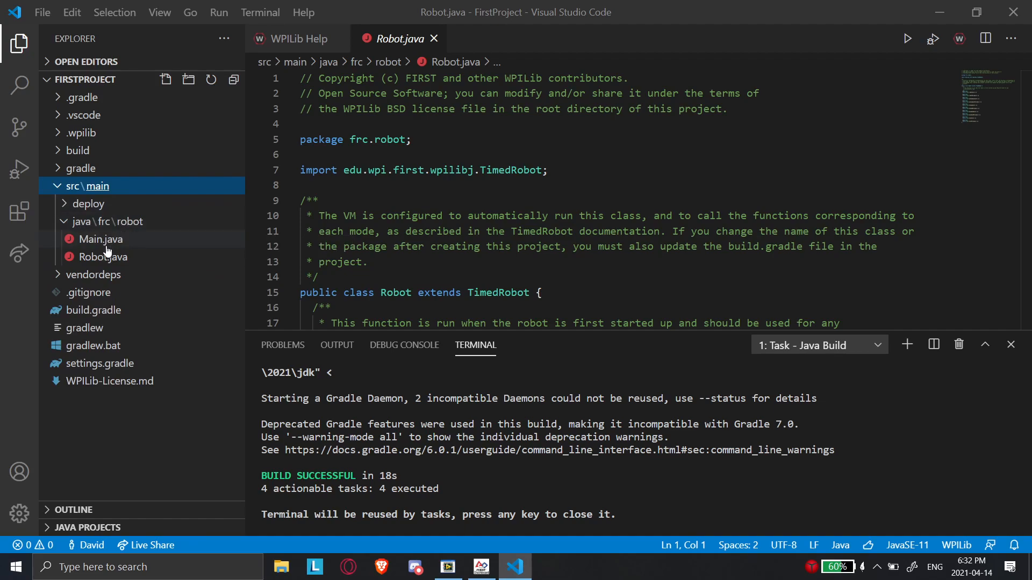
{"action": "left_click", "coordinate": [103, 256]}
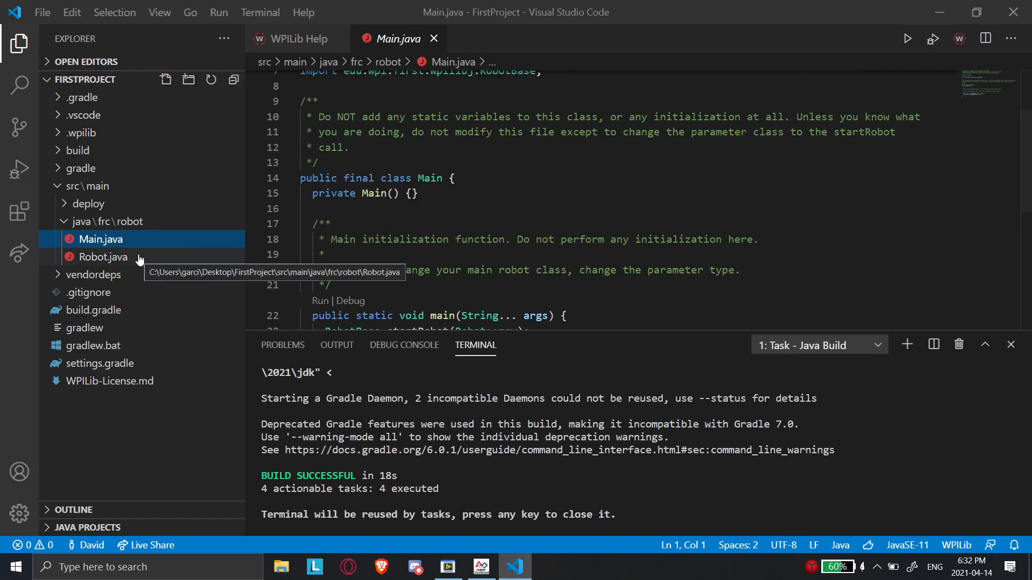
{"action": "left_click", "coordinate": [102, 256]}
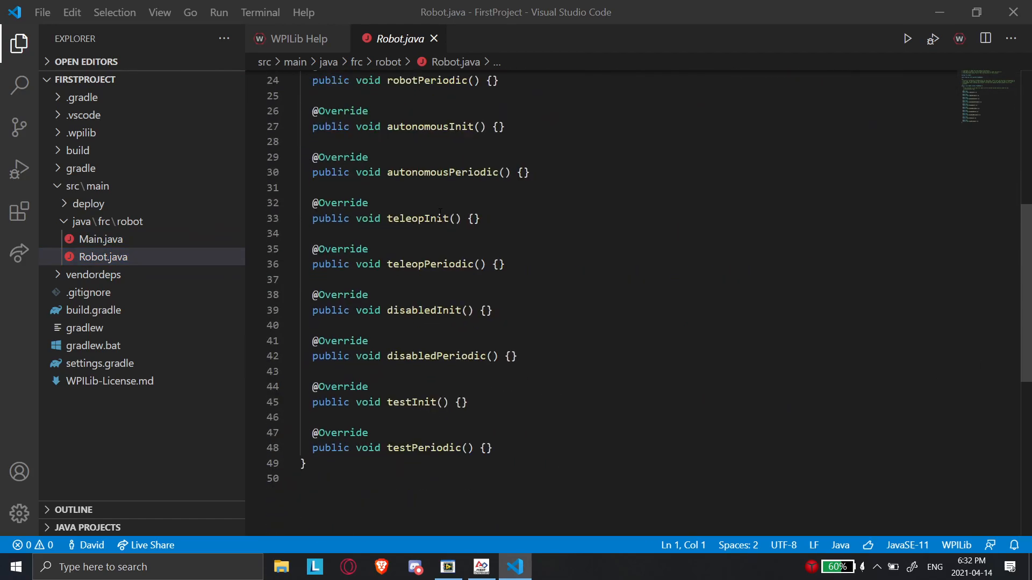
{"action": "scroll", "scroll_direction": "up", "scroll_amount": 3}
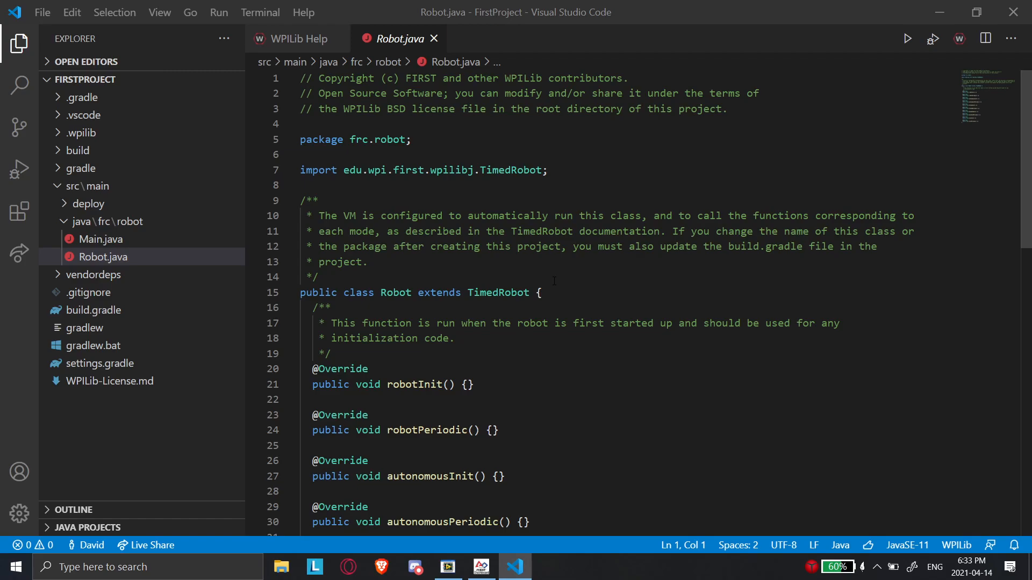
{"action": "scroll", "scroll_direction": "down", "scroll_amount": 3}
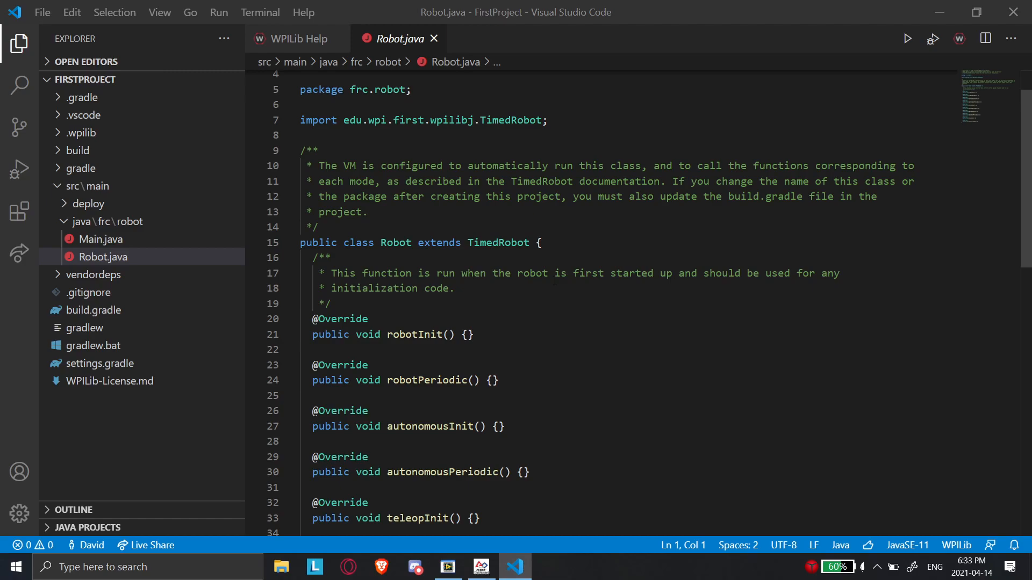
{"action": "scroll", "scroll_direction": "up", "scroll_amount": 3}
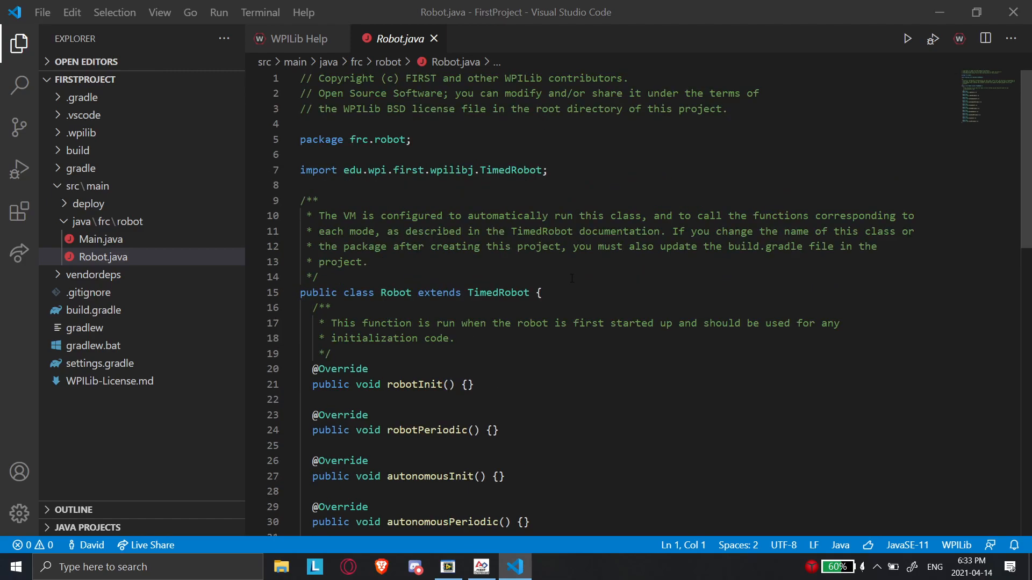
{"action": "left_click", "coordinate": [959, 38]}
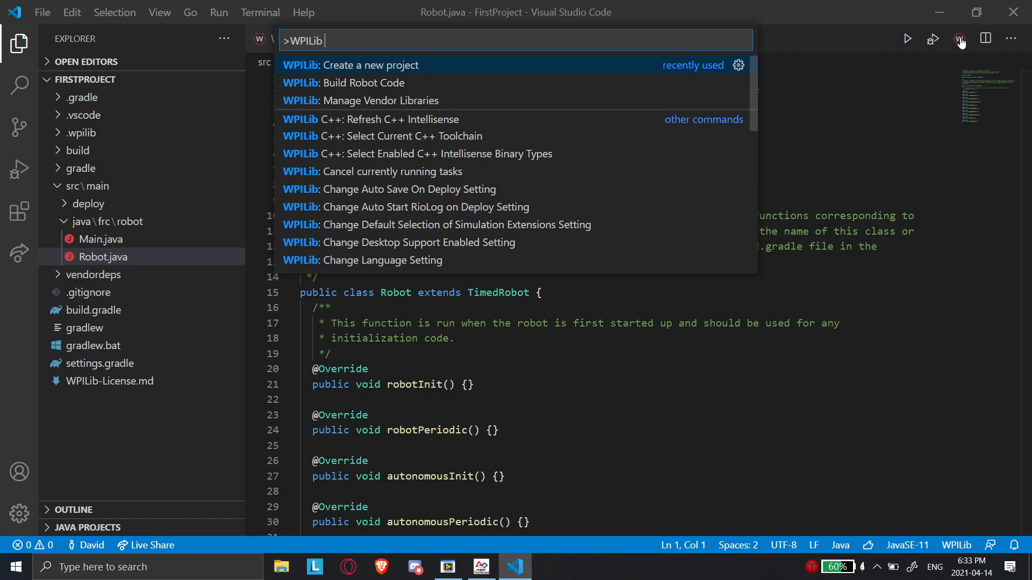
{"action": "mouse_move", "coordinate": [549, 100]}
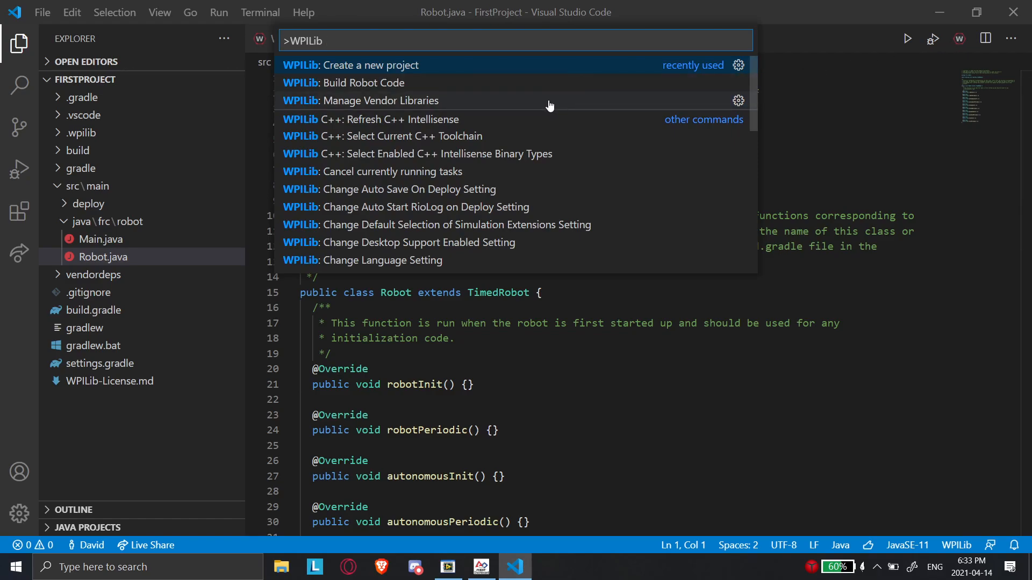
Install CTRE-Phoenix offline via Manage Vendor Libraries, rebuild, and check Phoenix.json in vendordeps.
{"action": "type", "text": "ma"}
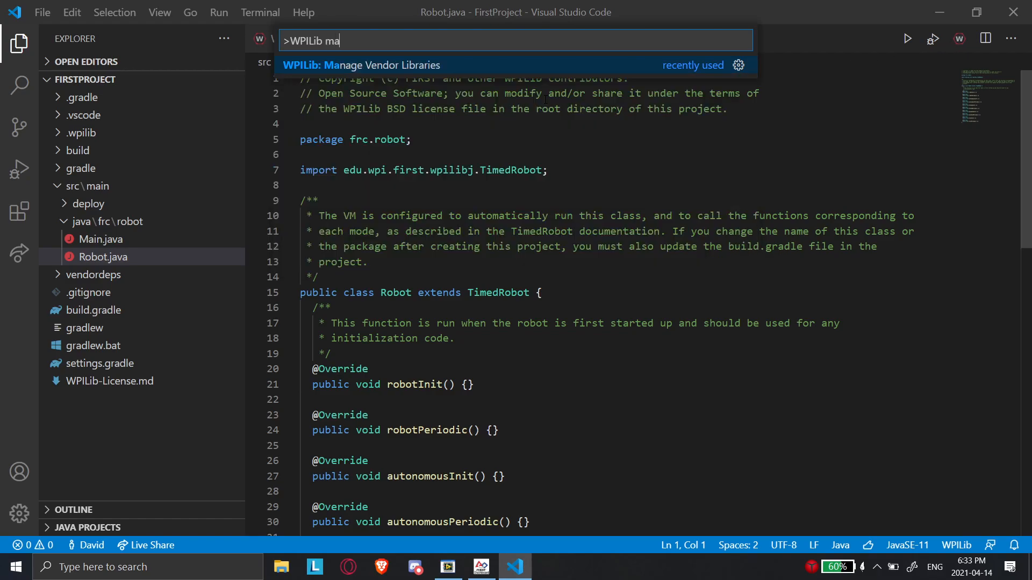
{"action": "left_click", "coordinate": [364, 66]}
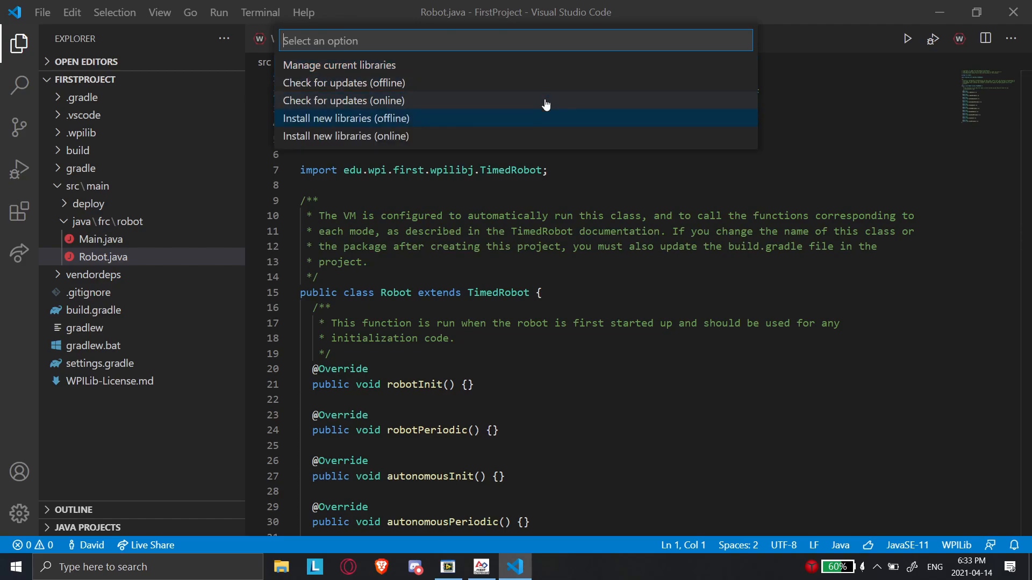
{"action": "left_click", "coordinate": [345, 118]}
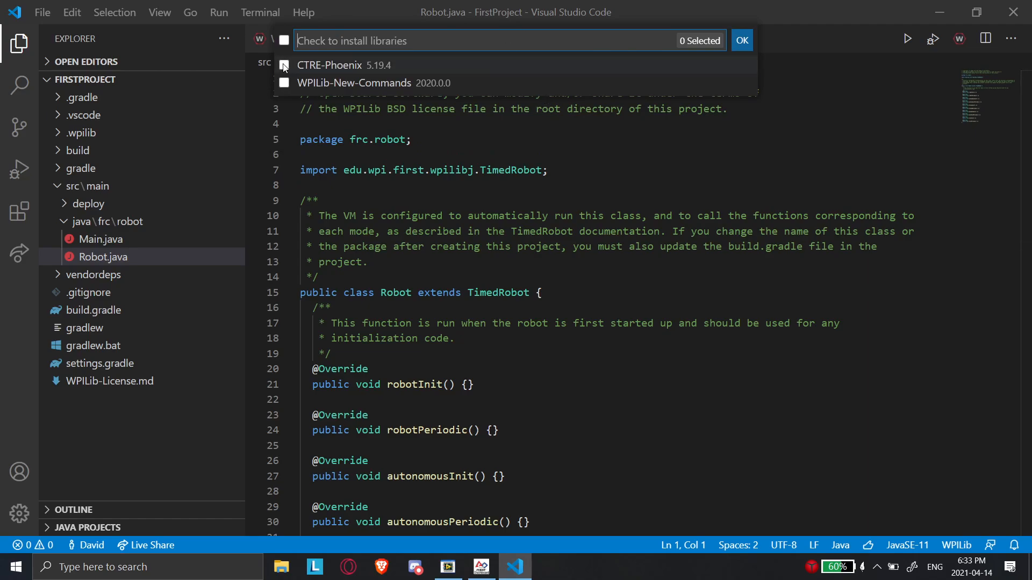
{"action": "left_click", "coordinate": [740, 39]}
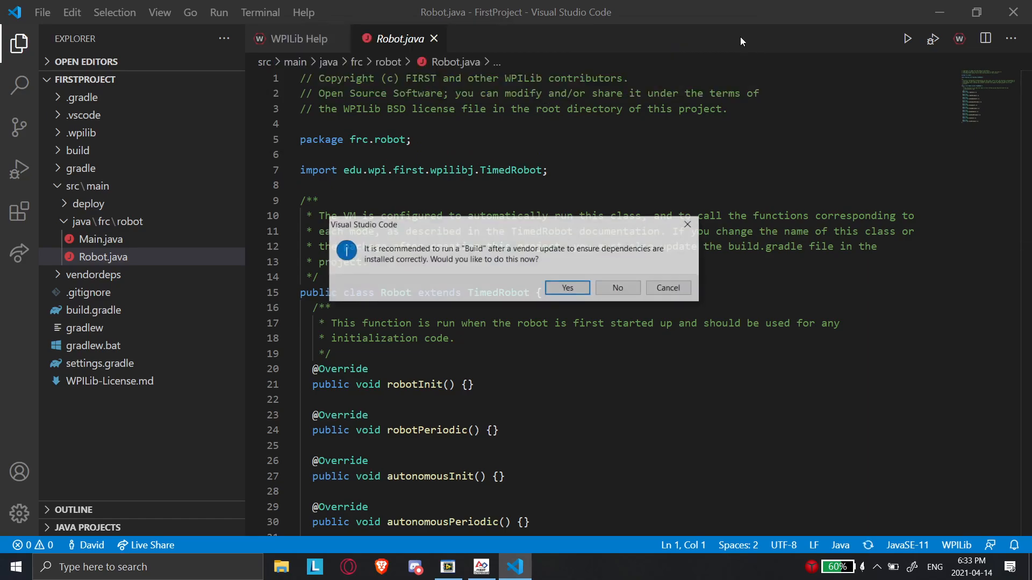
{"action": "left_click", "coordinate": [566, 288]}
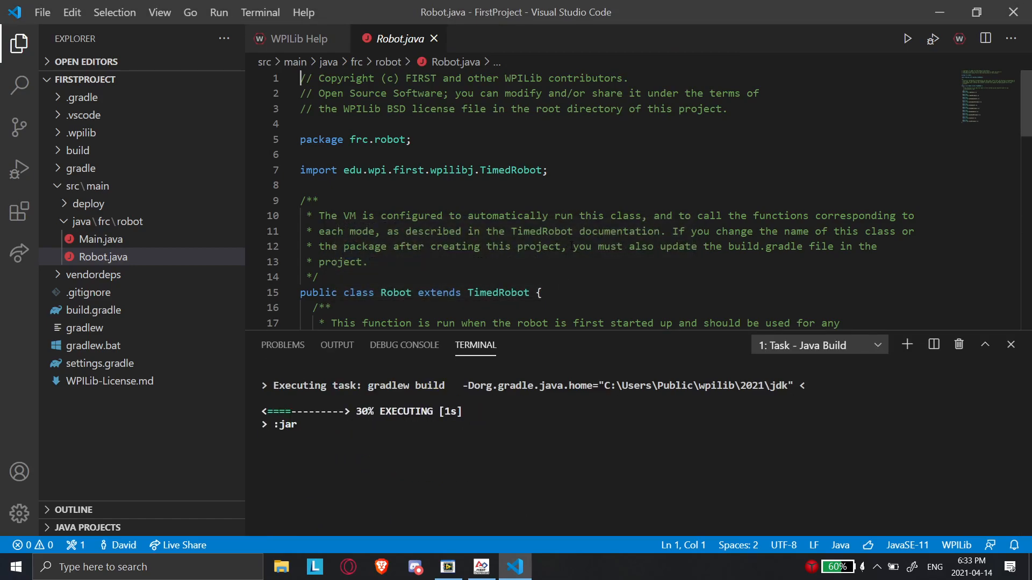
{"action": "left_click", "coordinate": [93, 274]}
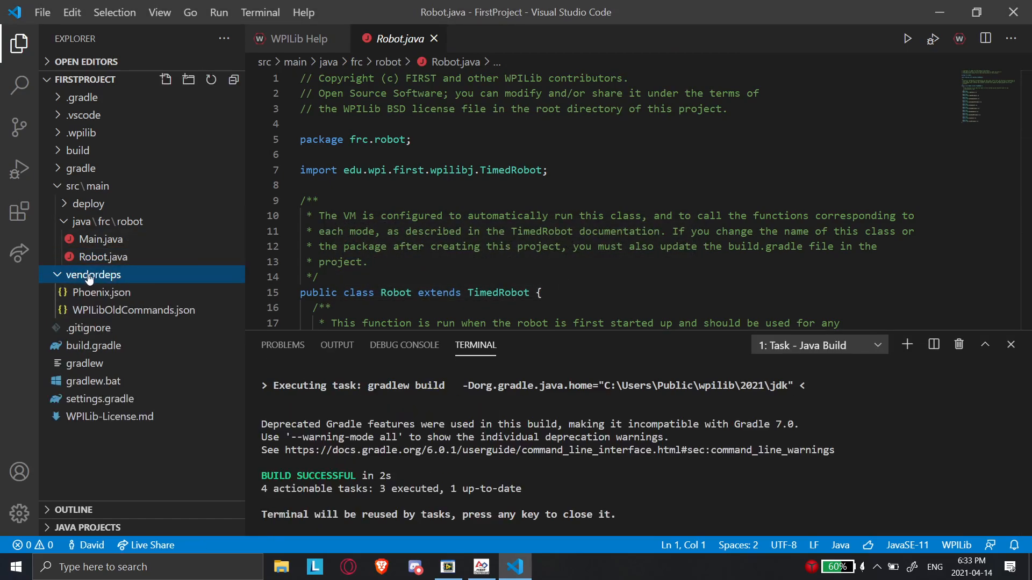
{"action": "mouse_move", "coordinate": [121, 301]}
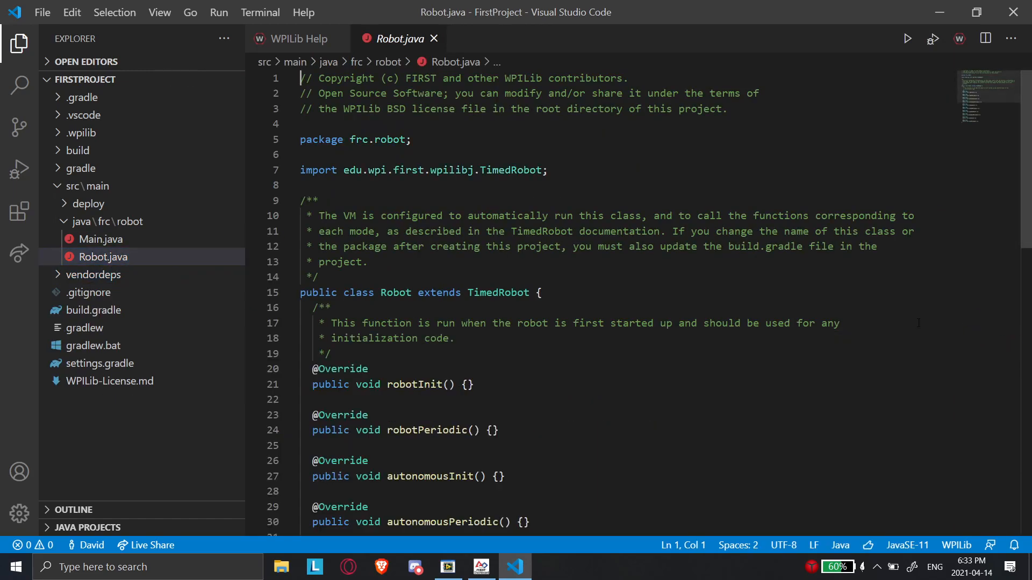
{"action": "scroll", "scroll_direction": "down", "scroll_amount": 3}
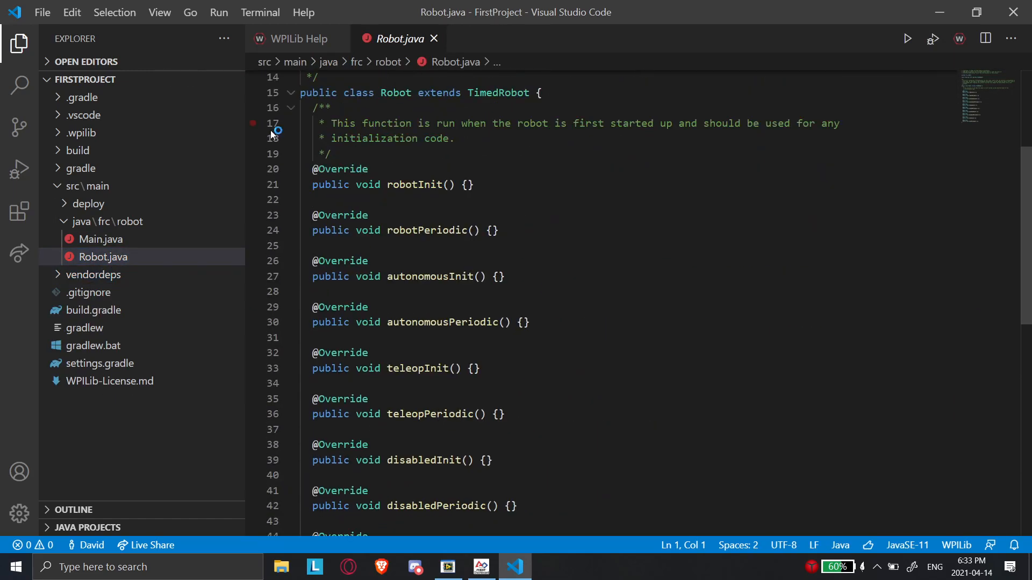
{"action": "scroll", "scroll_direction": "up", "scroll_amount": 3}
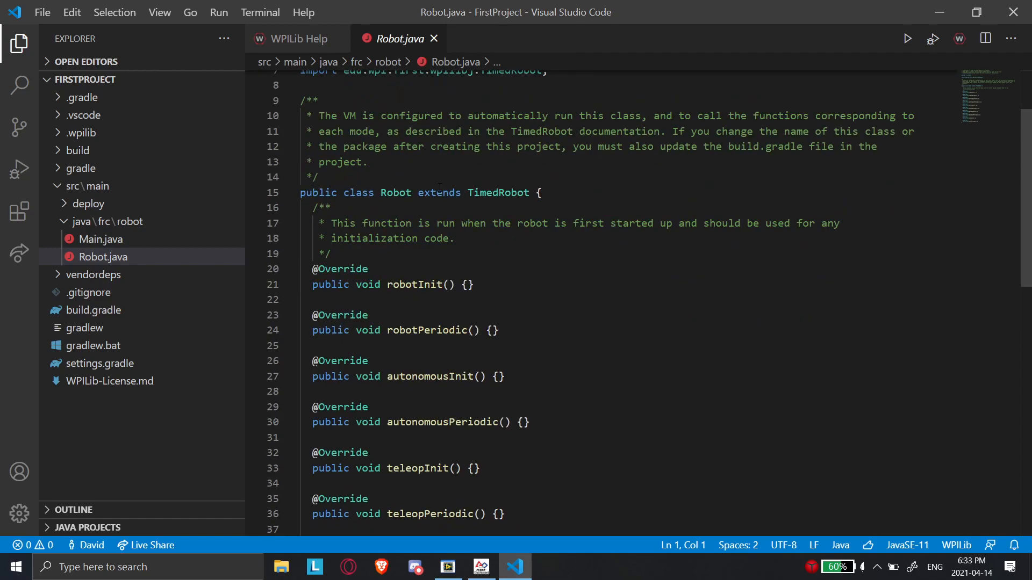
{"action": "scroll", "scroll_direction": "down", "scroll_amount": 3}
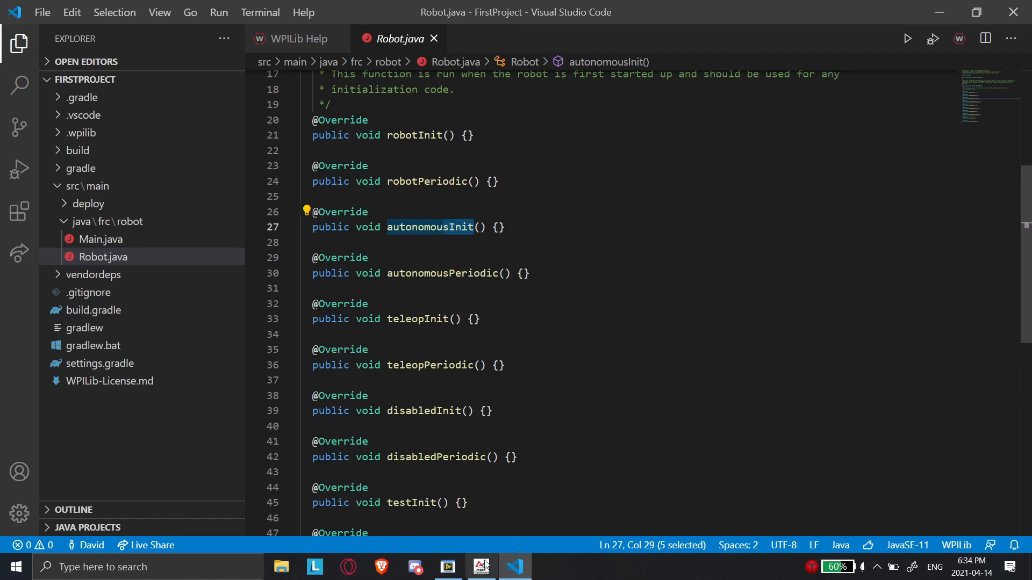
{"action": "left_click", "coordinate": [447, 567]}
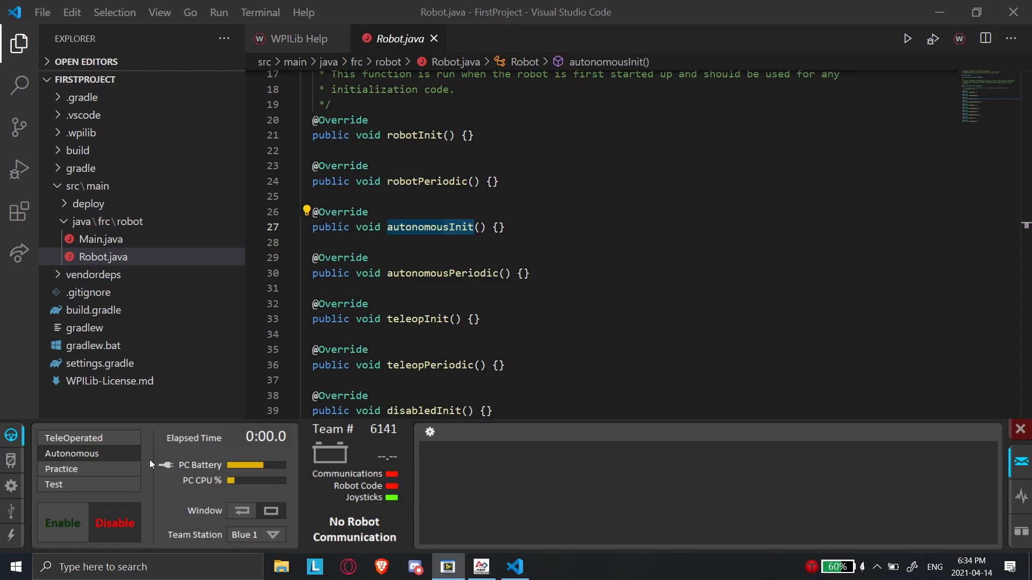
{"action": "mouse_move", "coordinate": [112, 462]}
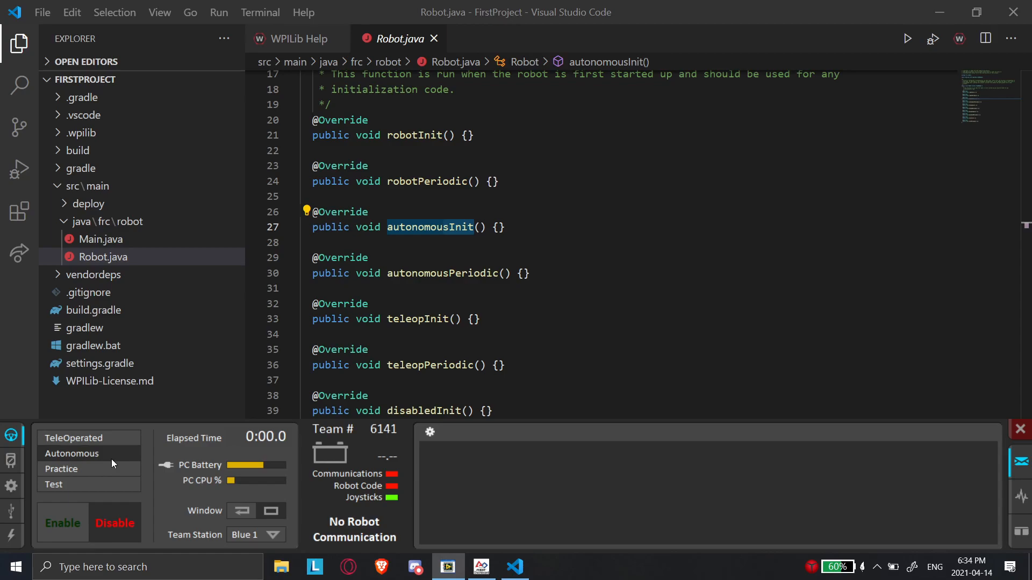
{"action": "scroll", "scroll_direction": "down", "scroll_amount": 3}
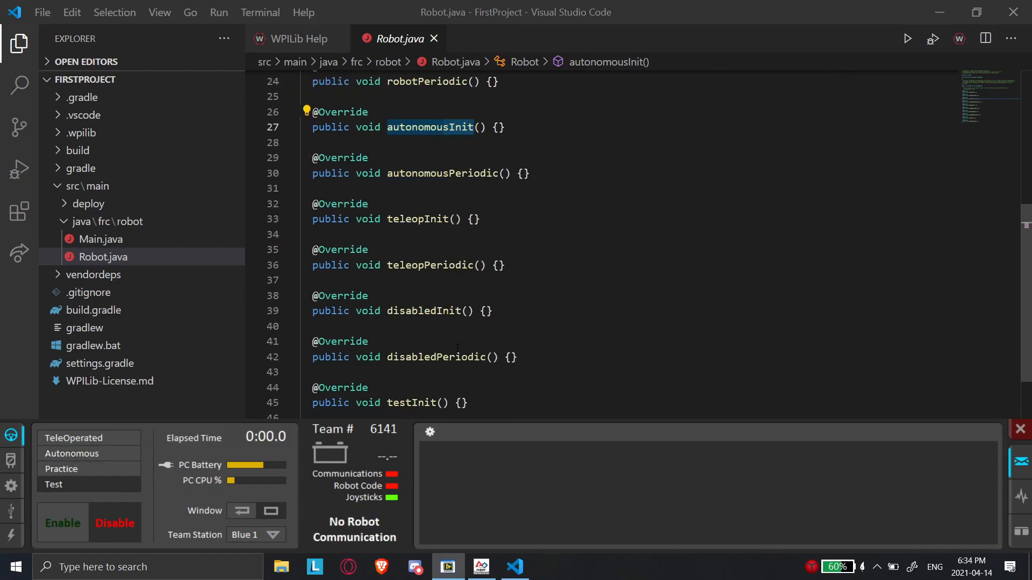
{"action": "scroll", "scroll_direction": "up", "scroll_amount": 3}
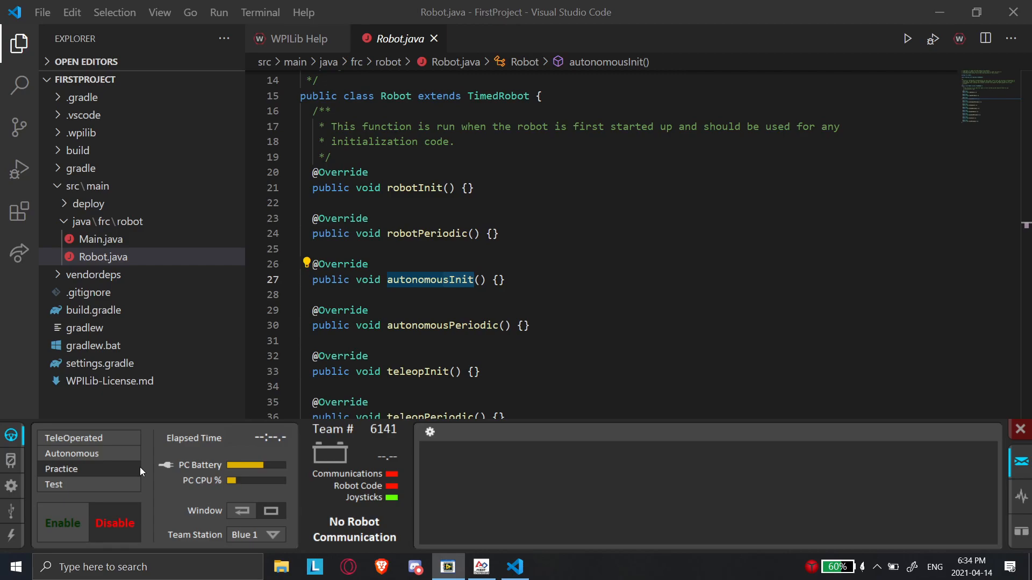
{"action": "mouse_move", "coordinate": [68, 497]}
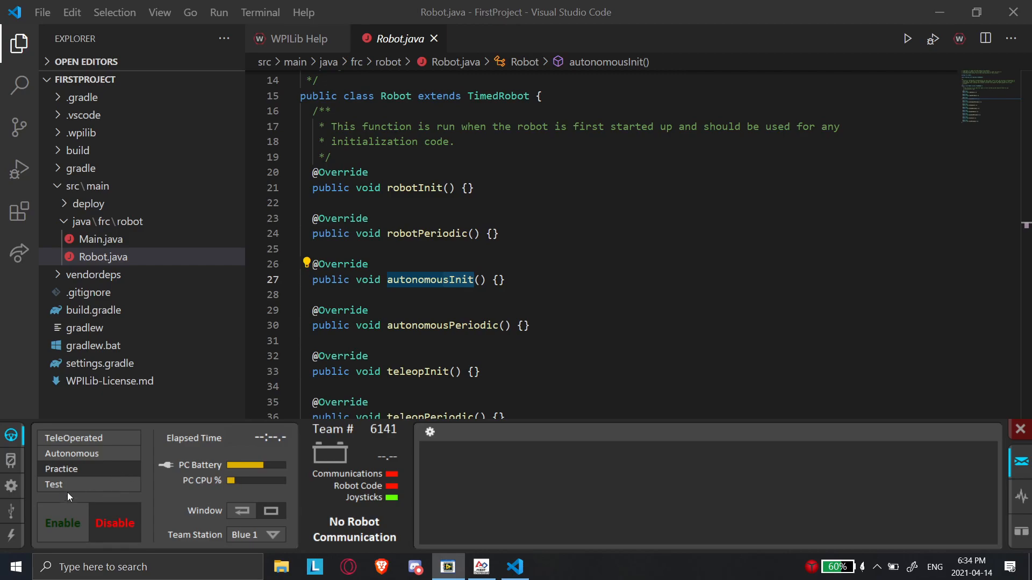
{"action": "mouse_move", "coordinate": [82, 490]}
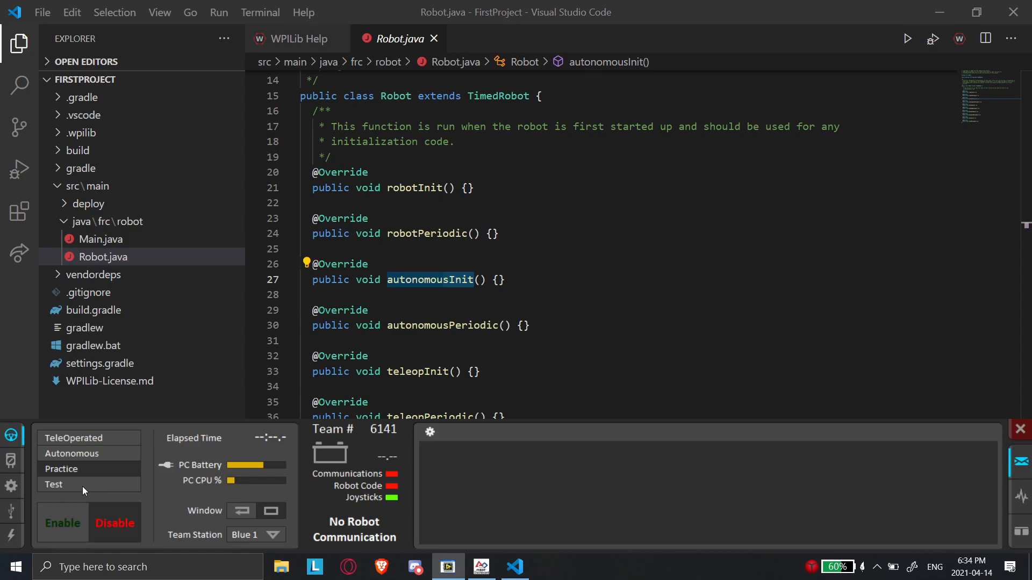
{"action": "mouse_move", "coordinate": [93, 462]}
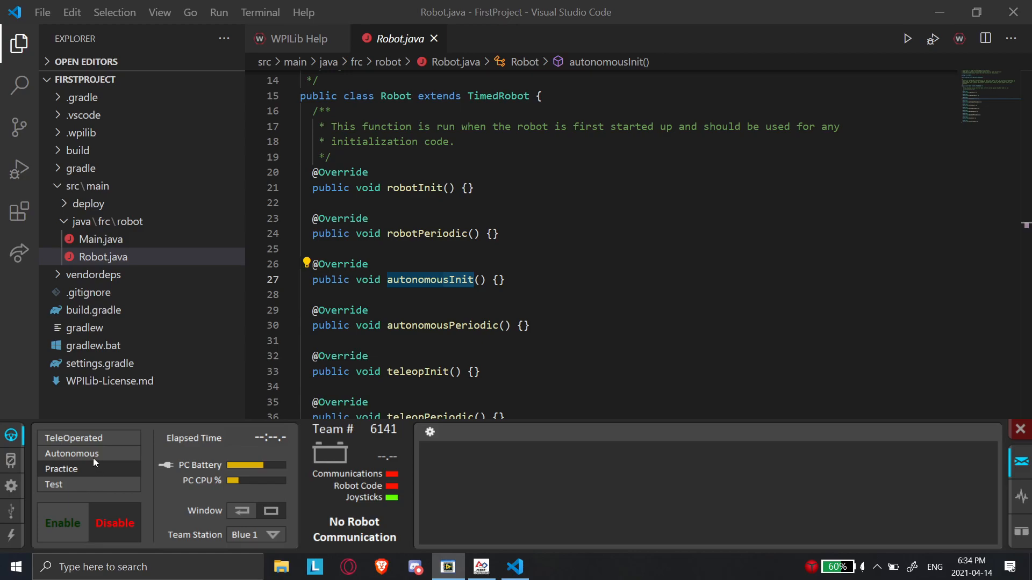
{"action": "left_click", "coordinate": [72, 454]}
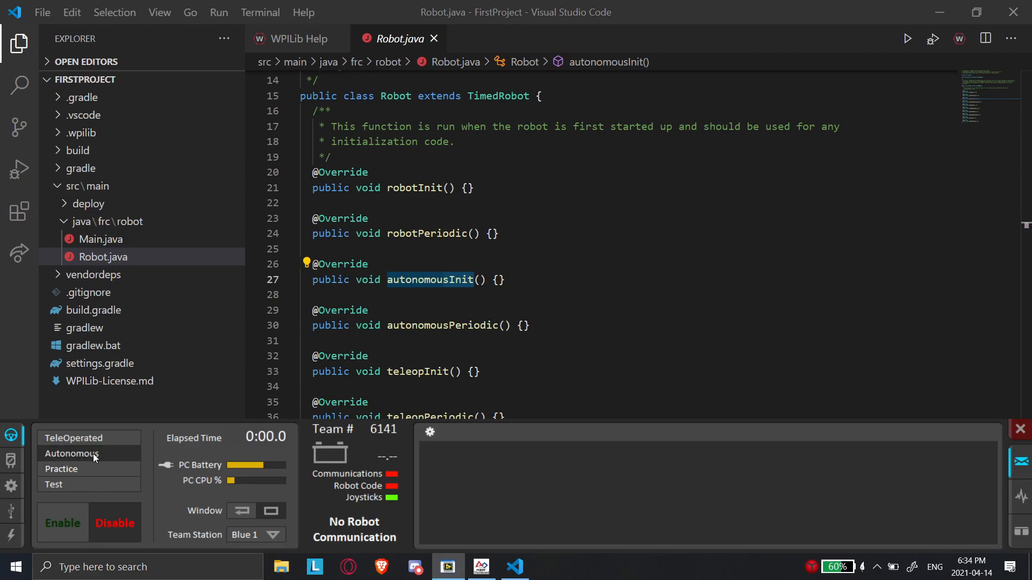
{"action": "mouse_move", "coordinate": [74, 437]}
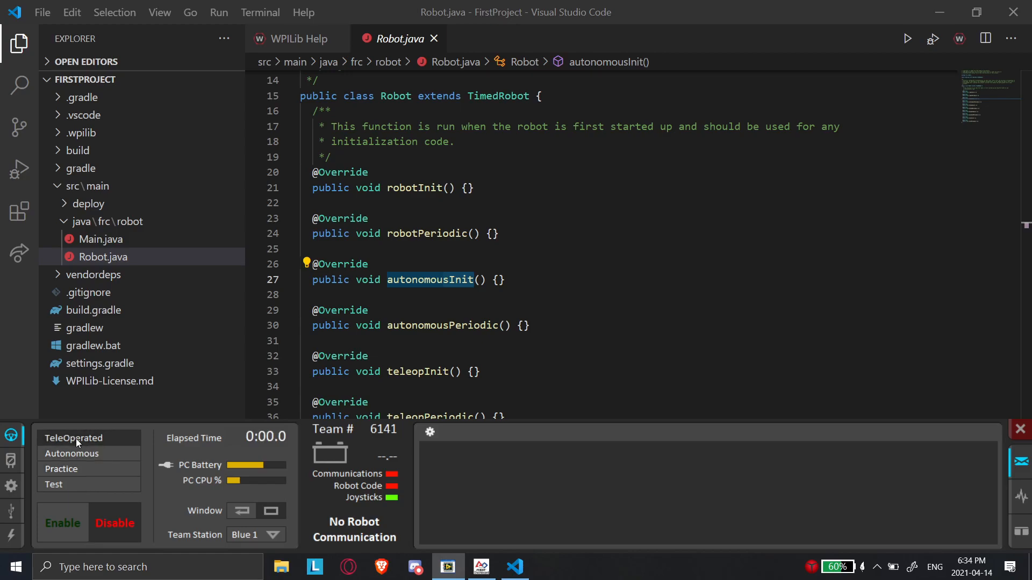
{"action": "mouse_move", "coordinate": [95, 486]}
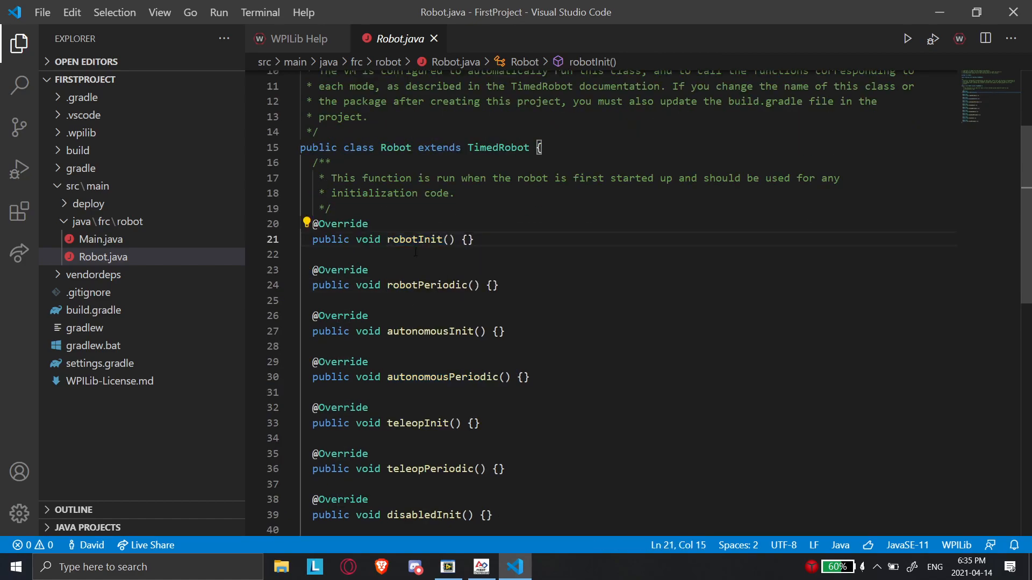
Break robotInit's empty braces onto separate lines and place the cursor inside autonomousInit's braces.
{"action": "left_click", "coordinate": [466, 239]}
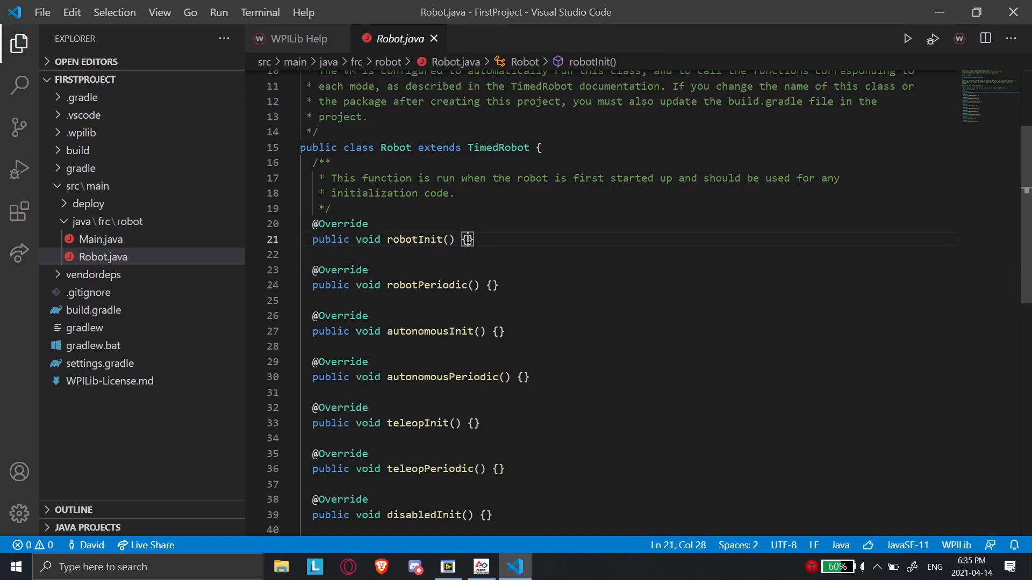
{"action": "key", "text": "Enter"}
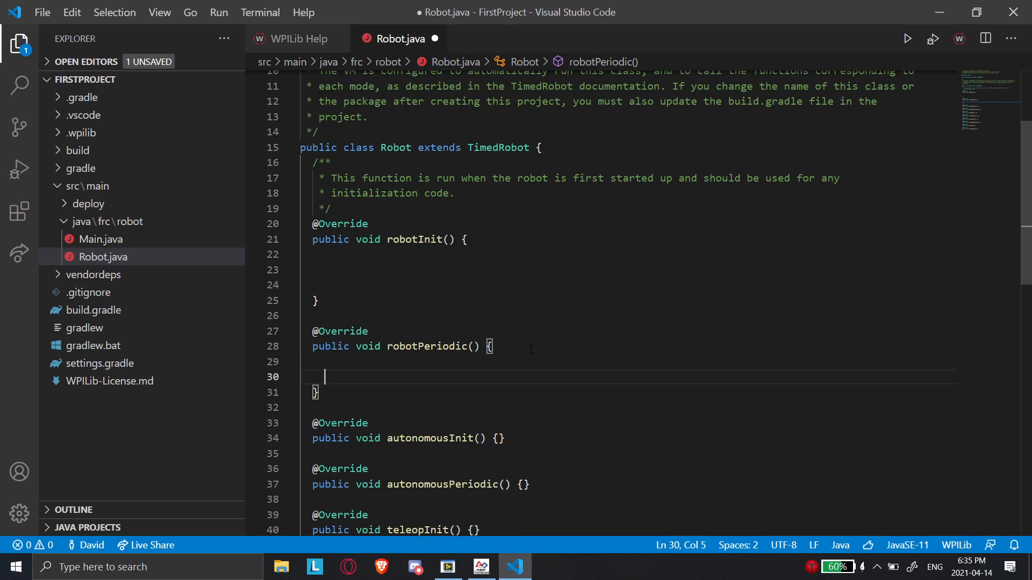
{"action": "mouse_move", "coordinate": [389, 395]}
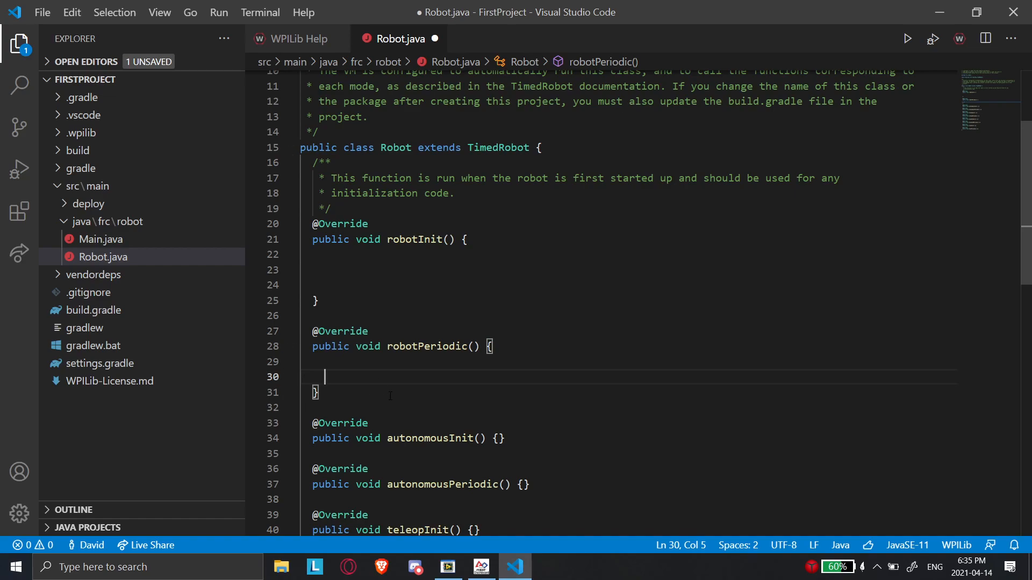
{"action": "scroll", "scroll_direction": "down", "scroll_amount": 3}
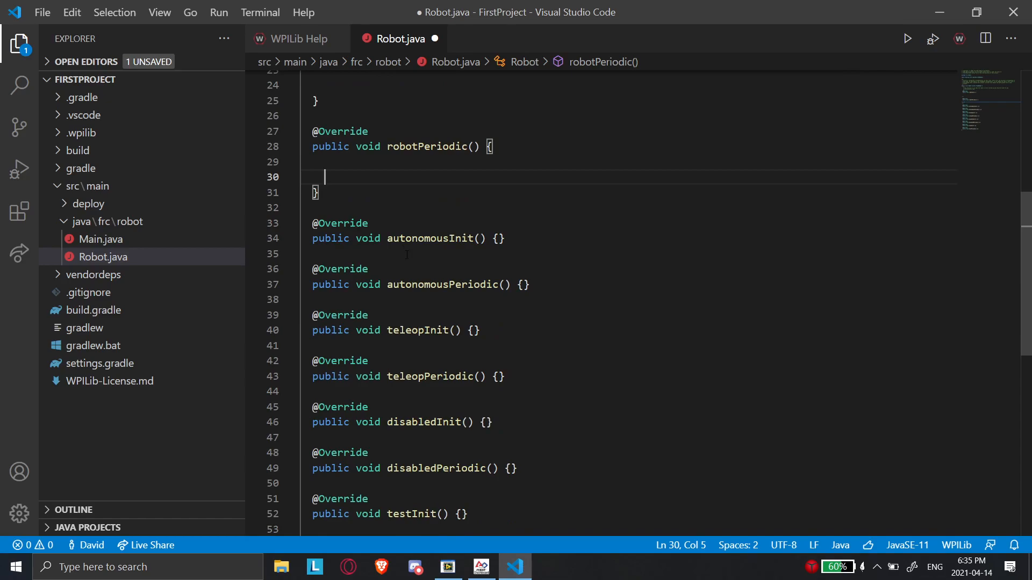
{"action": "left_click", "coordinate": [500, 239]}
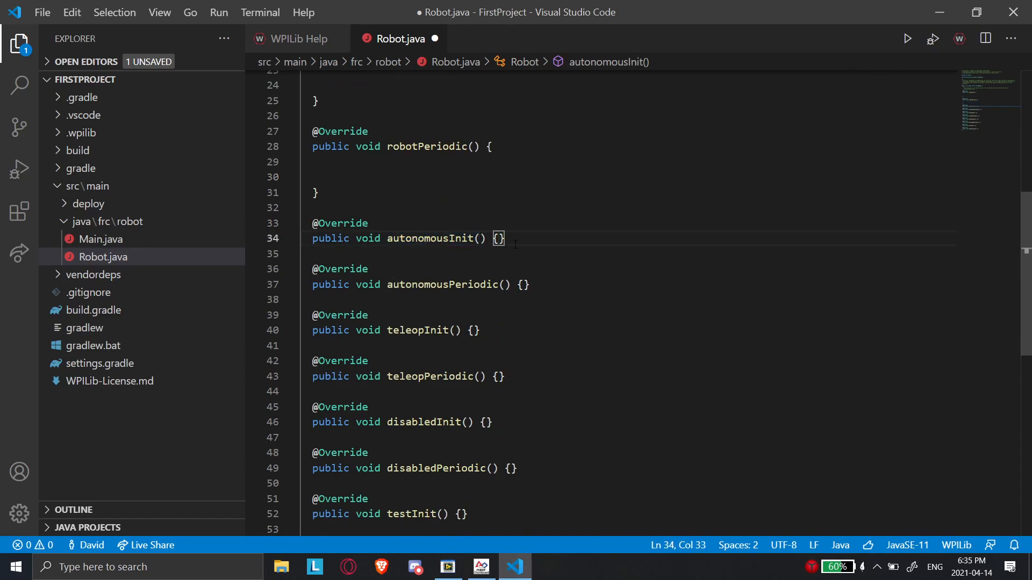
Split autonomousInit and autonomousPeriodic bodies onto separate lines, toggling the Driver Station window.
{"action": "key", "text": "Enter"}
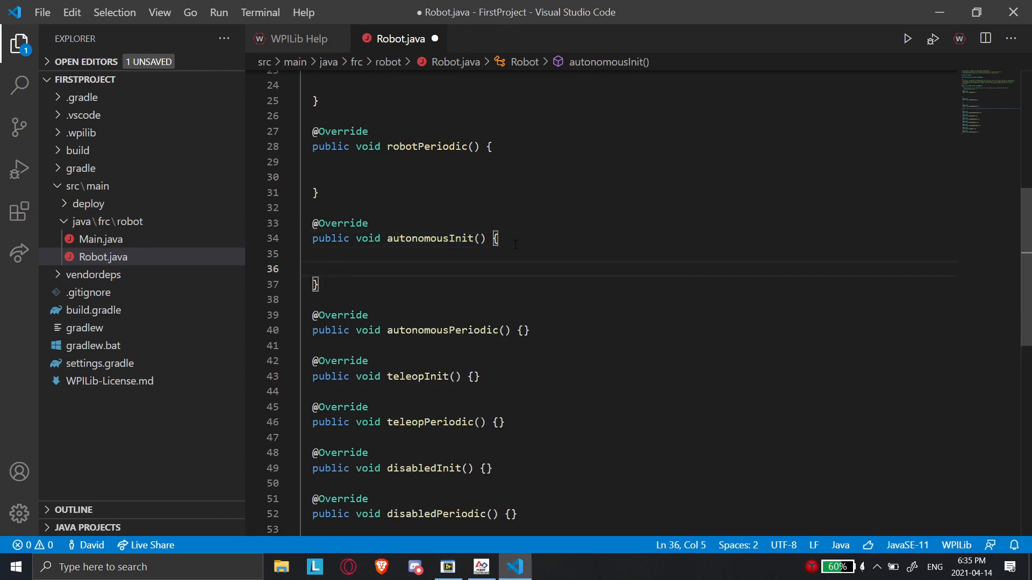
{"action": "left_click", "coordinate": [447, 566]}
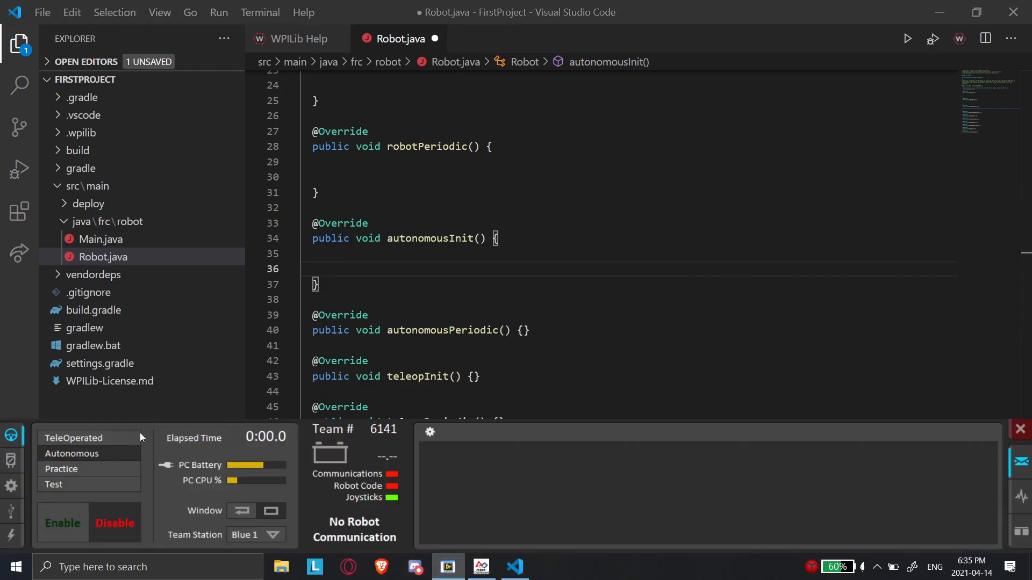
{"action": "mouse_move", "coordinate": [82, 462]}
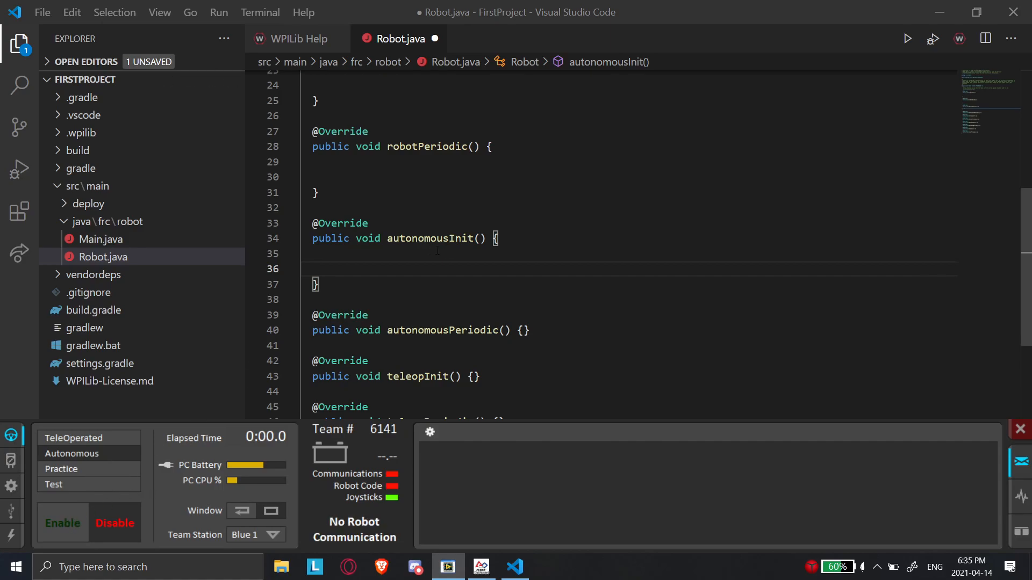
{"action": "scroll", "scroll_direction": "down", "scroll_amount": 3}
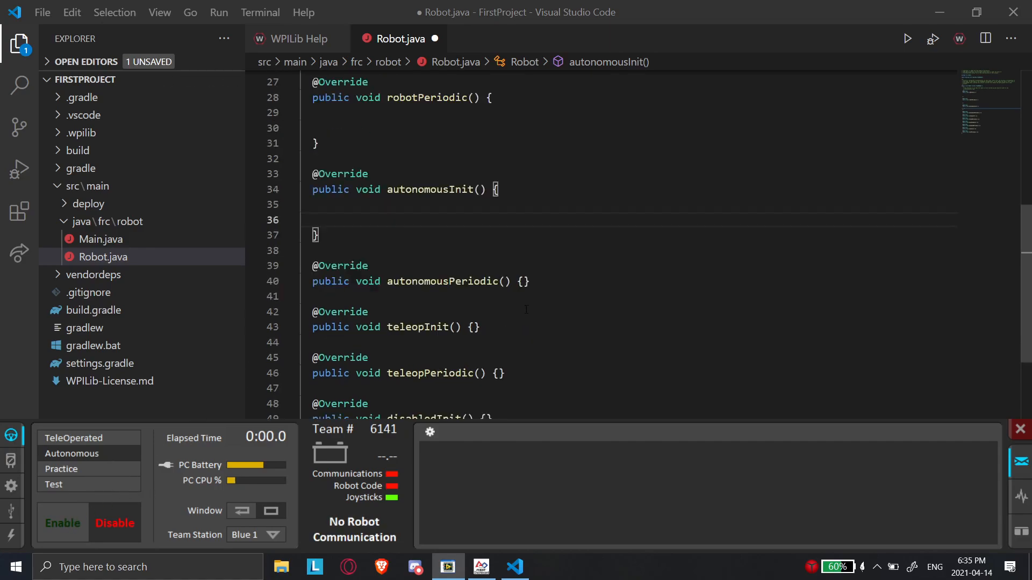
{"action": "left_click", "coordinate": [524, 280]}
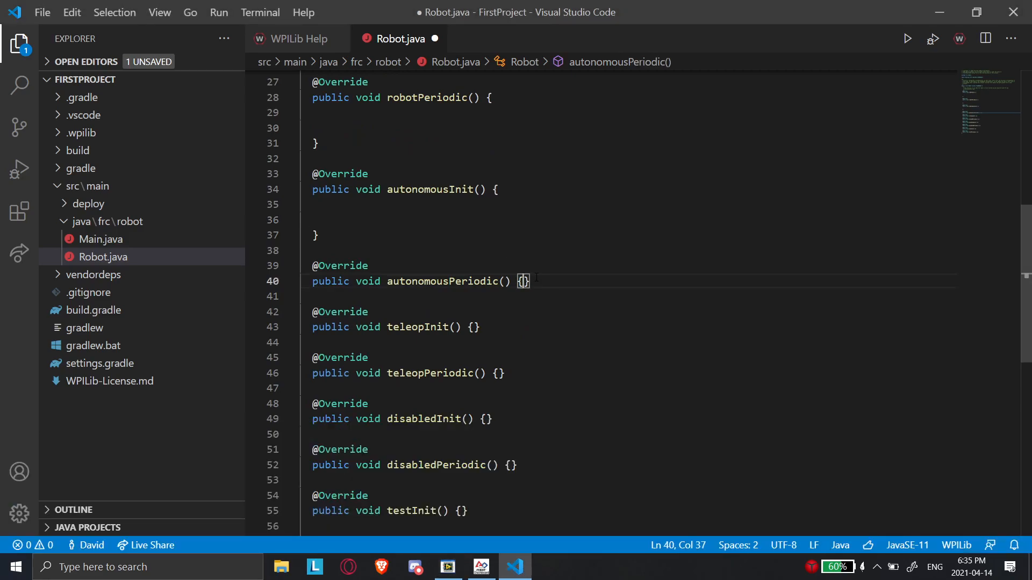
{"action": "key", "text": "Enter"}
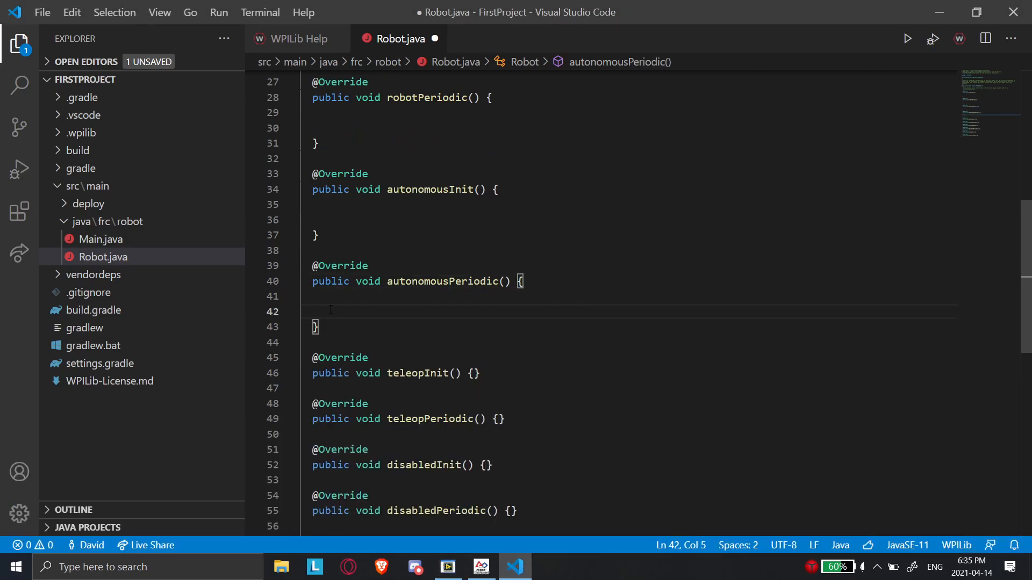
{"action": "mouse_move", "coordinate": [371, 301]}
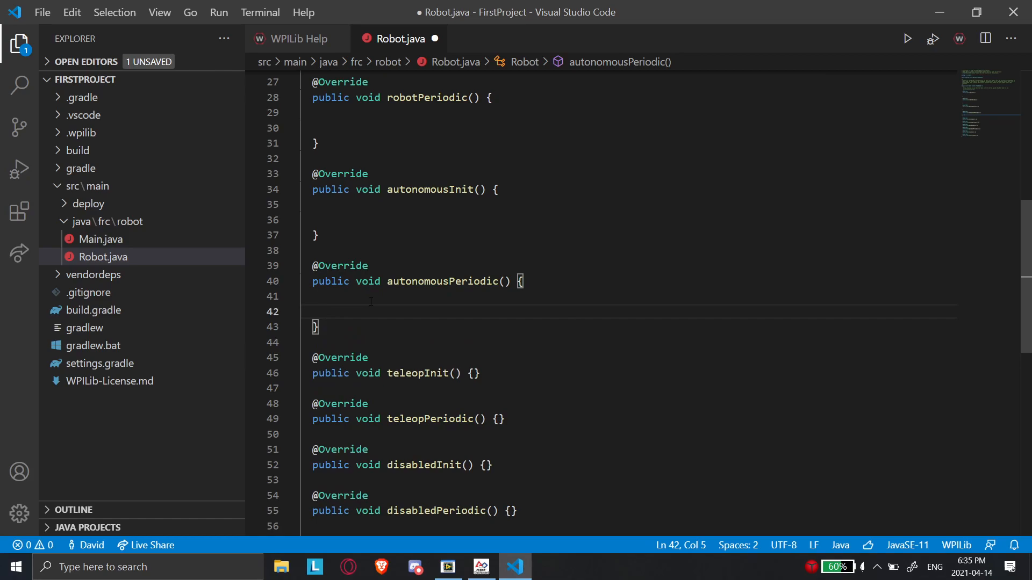
Show the Driver Station panel again and scroll further down Robot.java.
{"action": "scroll", "scroll_direction": "down", "scroll_amount": 3}
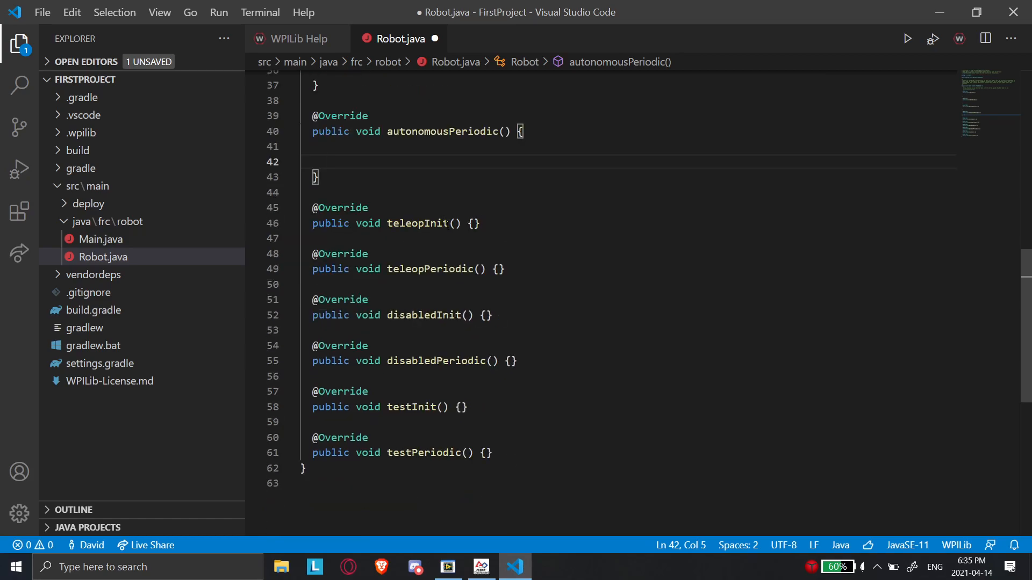
{"action": "left_click", "coordinate": [447, 566]}
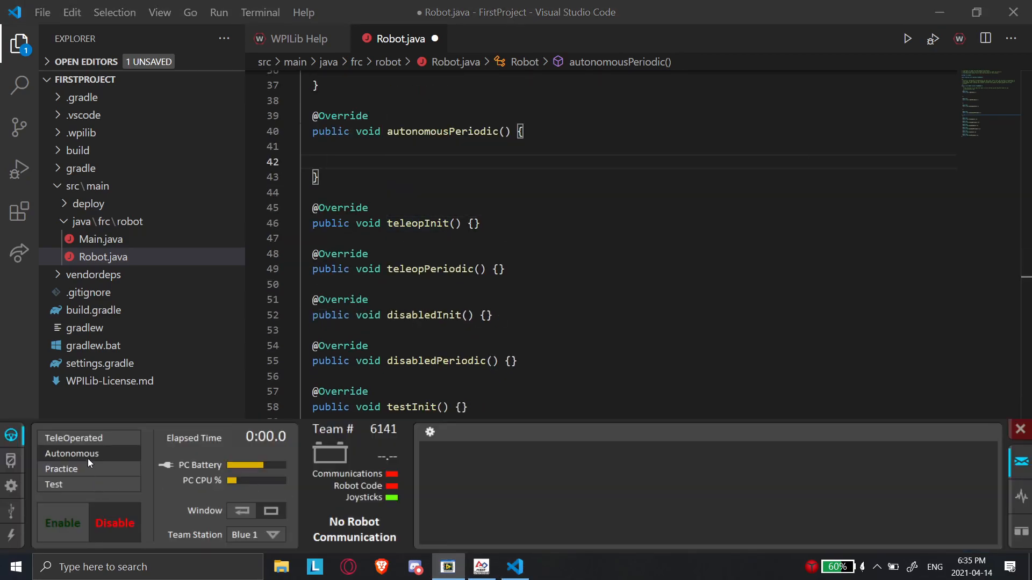
{"action": "scroll", "scroll_direction": "down", "scroll_amount": 3}
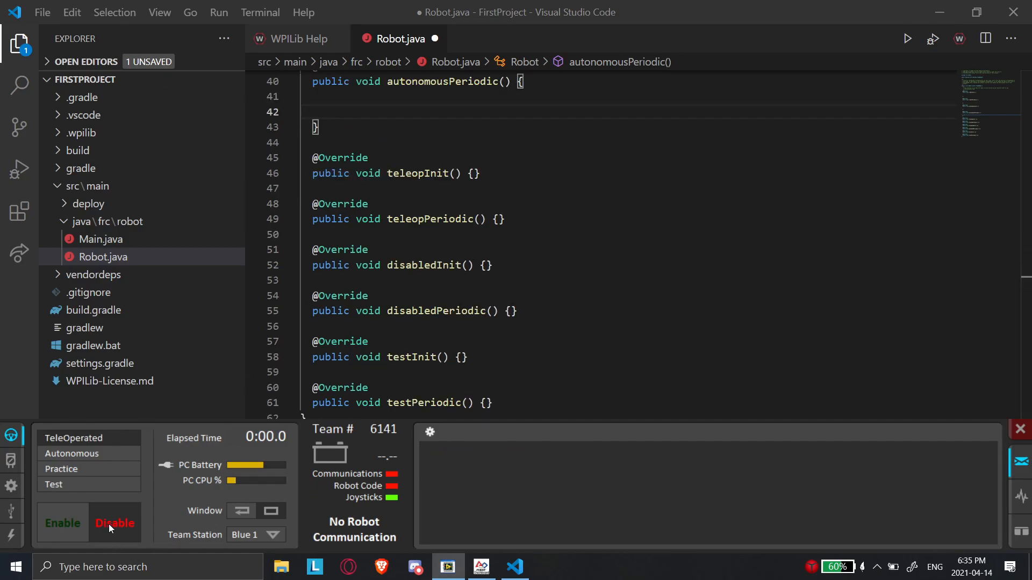
{"action": "scroll", "scroll_direction": "down", "scroll_amount": 3}
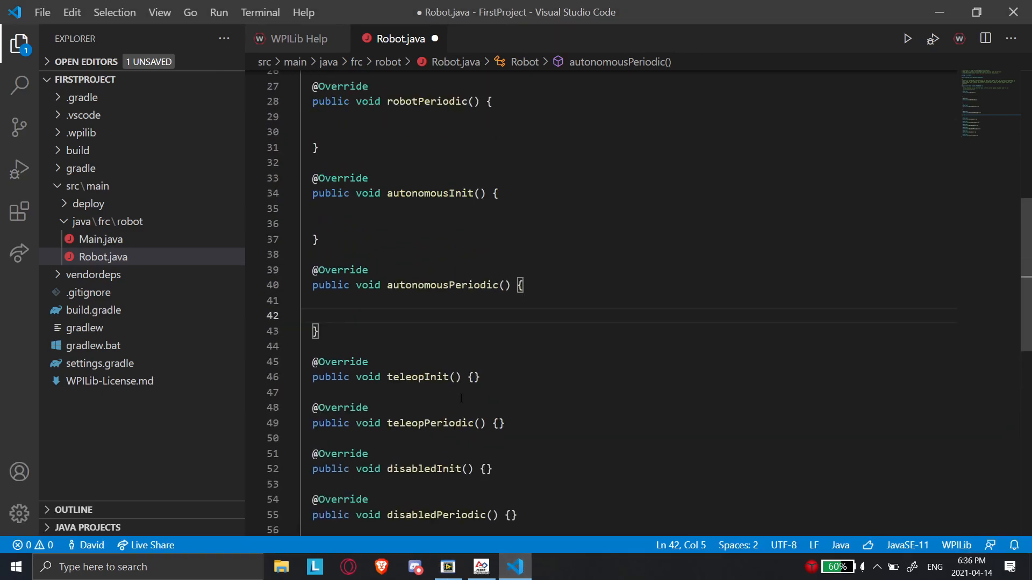
Return to the top of Robot.java and reveal the hidden Windows system-tray icons.
{"action": "scroll", "scroll_direction": "up", "scroll_amount": 3}
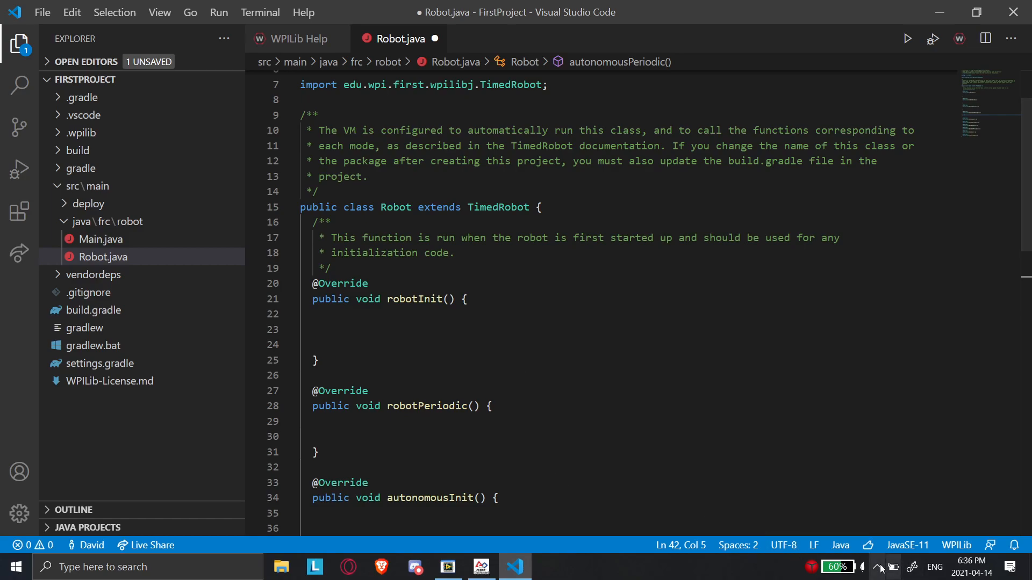
{"action": "left_click", "coordinate": [880, 568]}
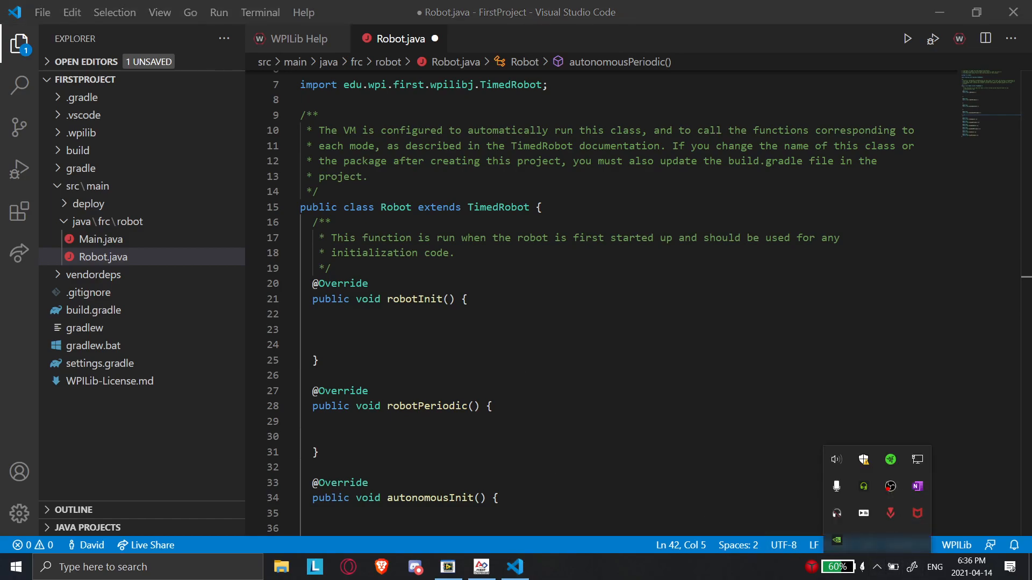